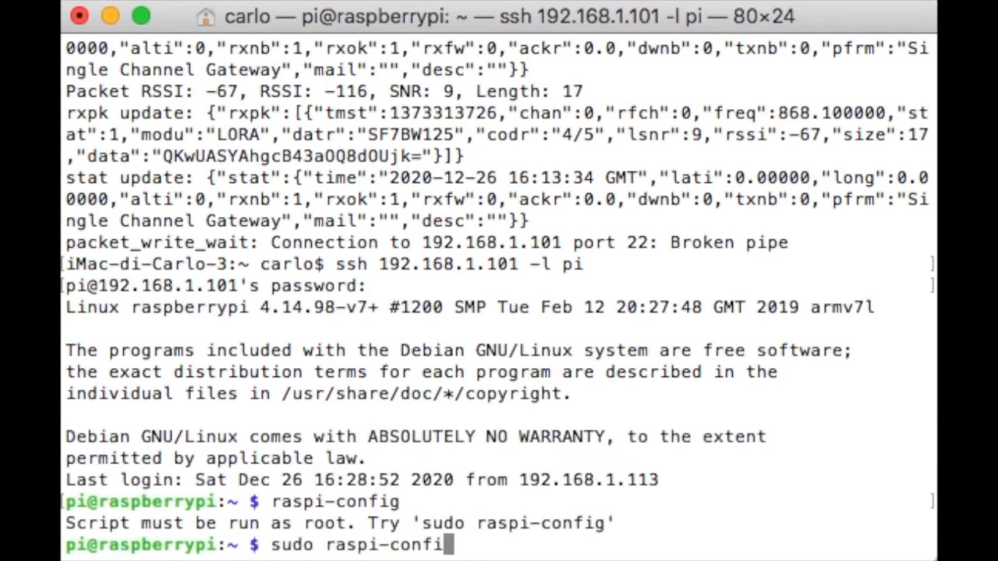
Launch sudo raspi-config and reach the Wi-Fi SSID and passphrase settings under Network Options
key("Return")
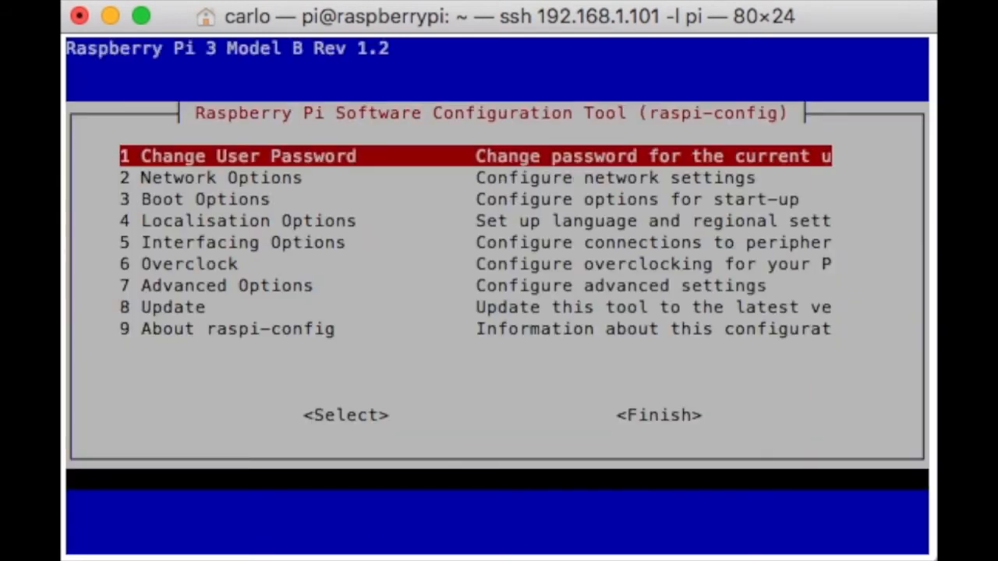
key("Return")
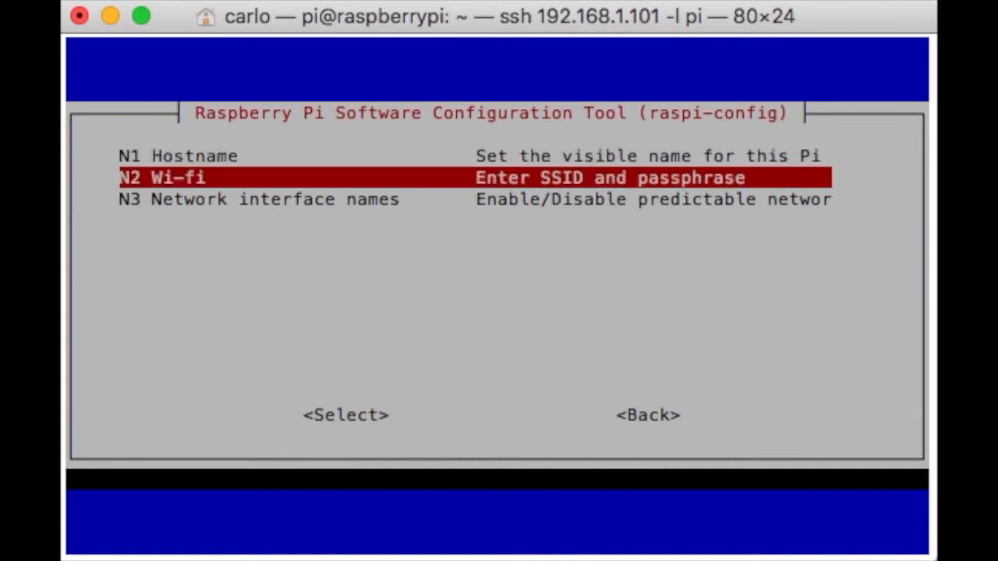
left_click(345, 415)
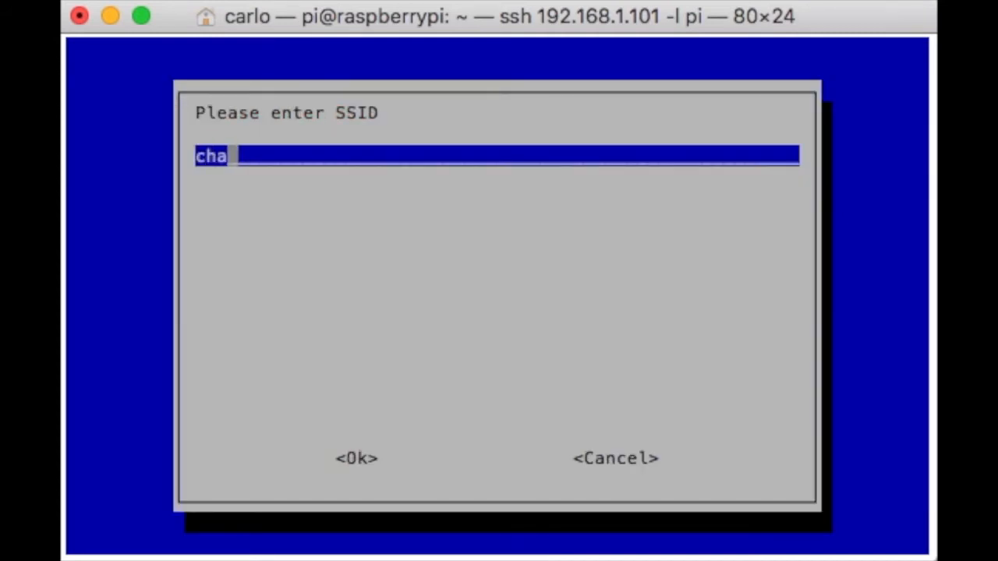
Enter SSID charlie with its passphrase and finish out of the configuration tool
type("rlie")
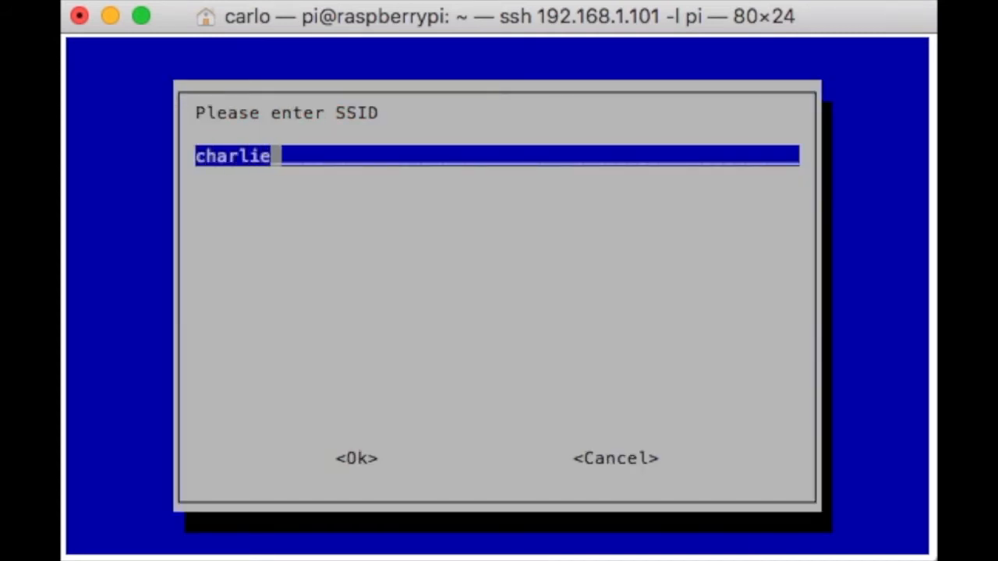
type("WiFiLow")
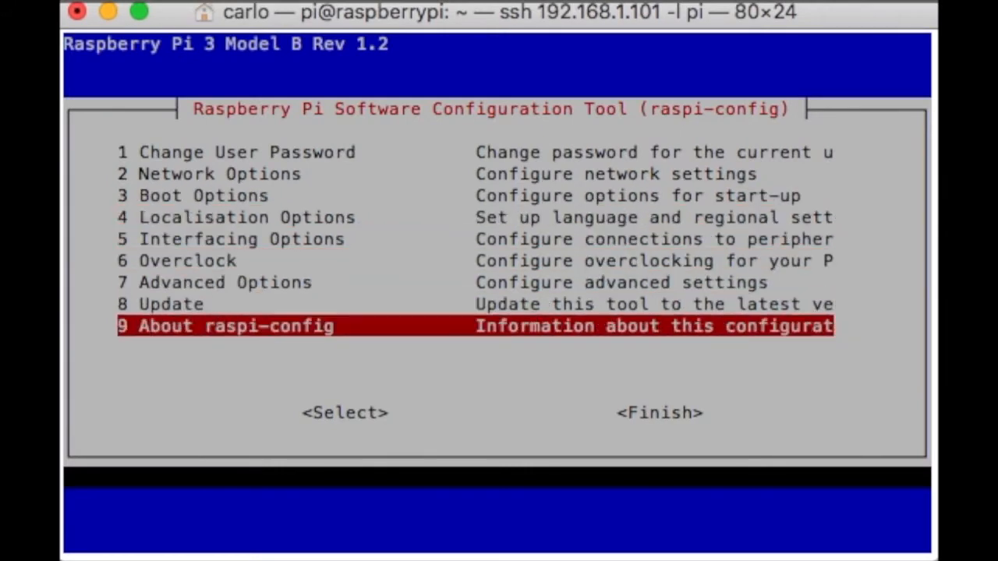
key("Tab")
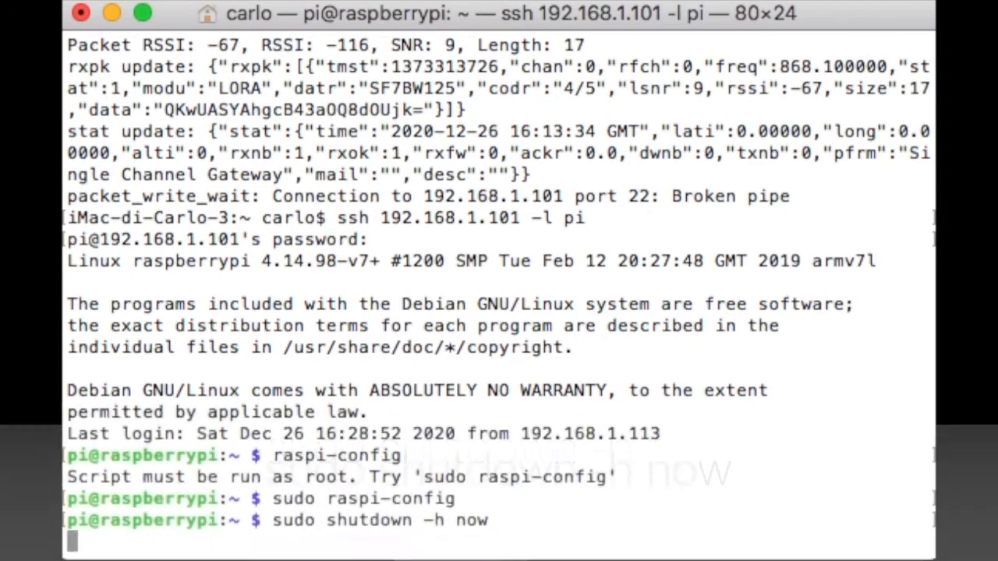
key("Return")
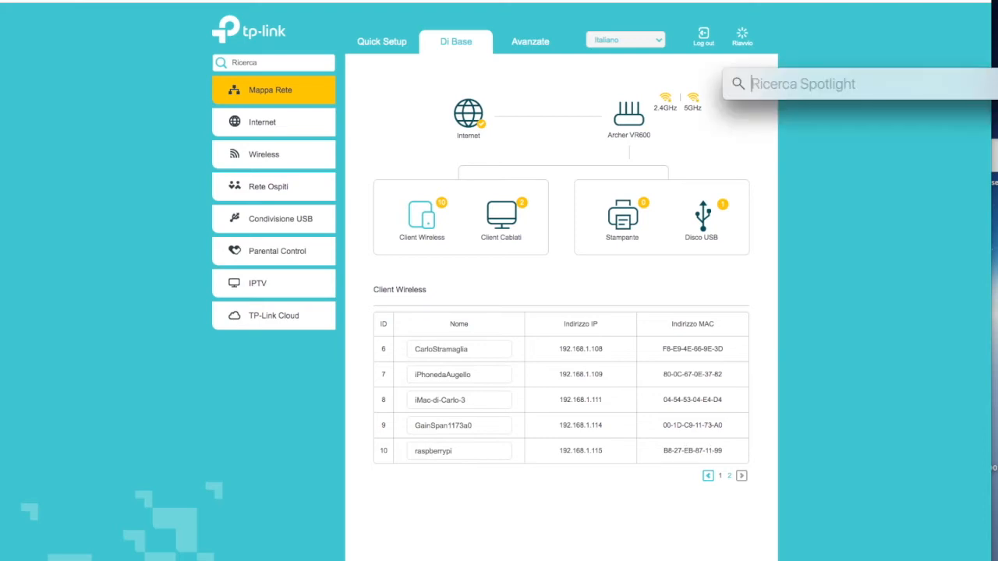
Start Terminal from Spotlight and accept the Pi's host fingerprint for ssh 192.168.1.115 -l pi
type("terminale")
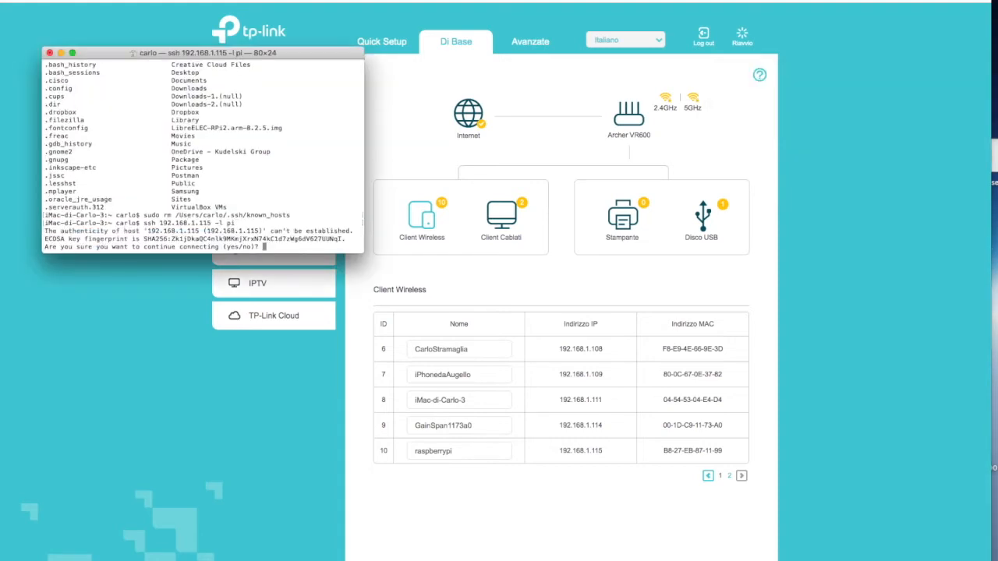
type("yes")
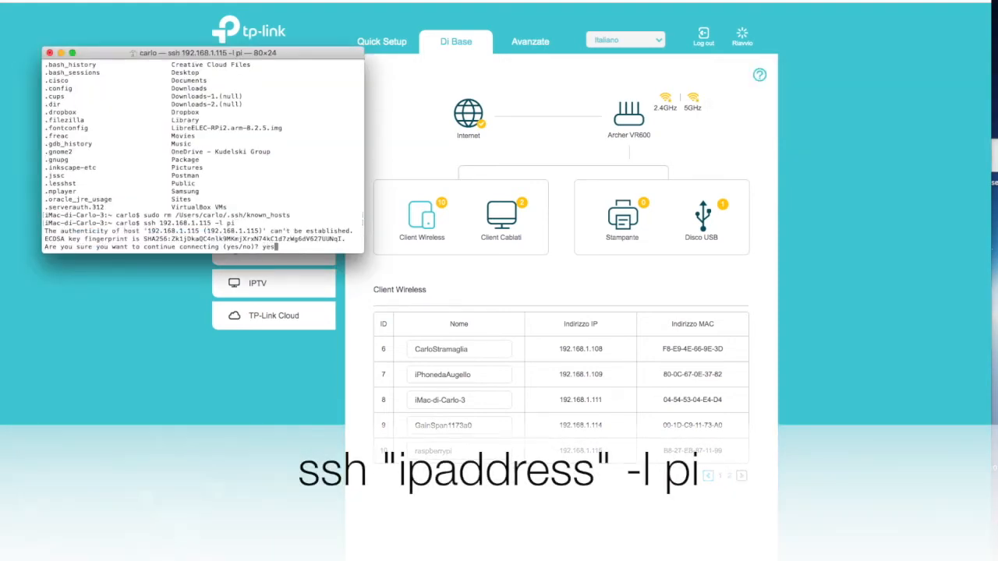
key("Return")
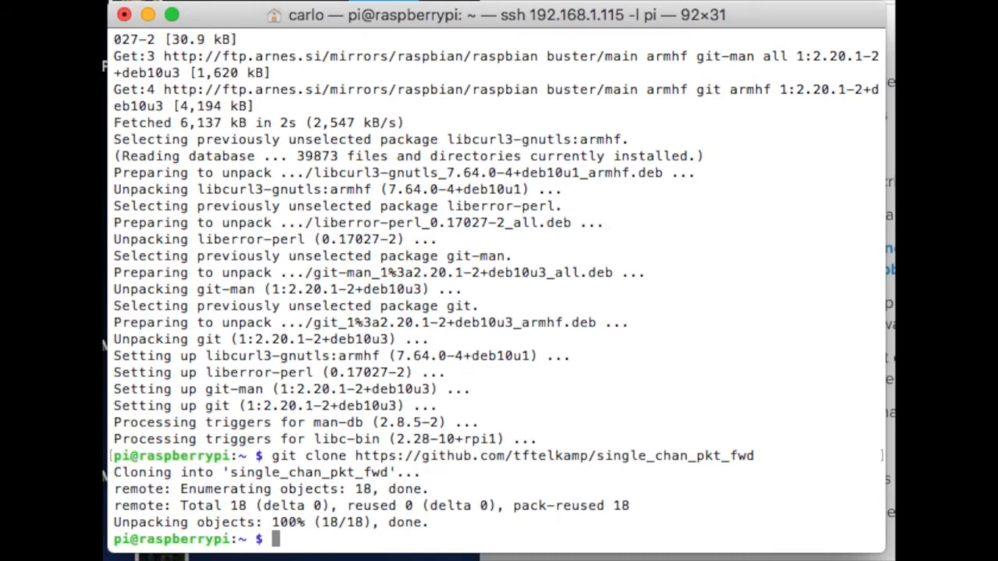
Run sudo raspi-config, then reboot the Pi with sudo shutdown -r now
type("sudo raspi-config")
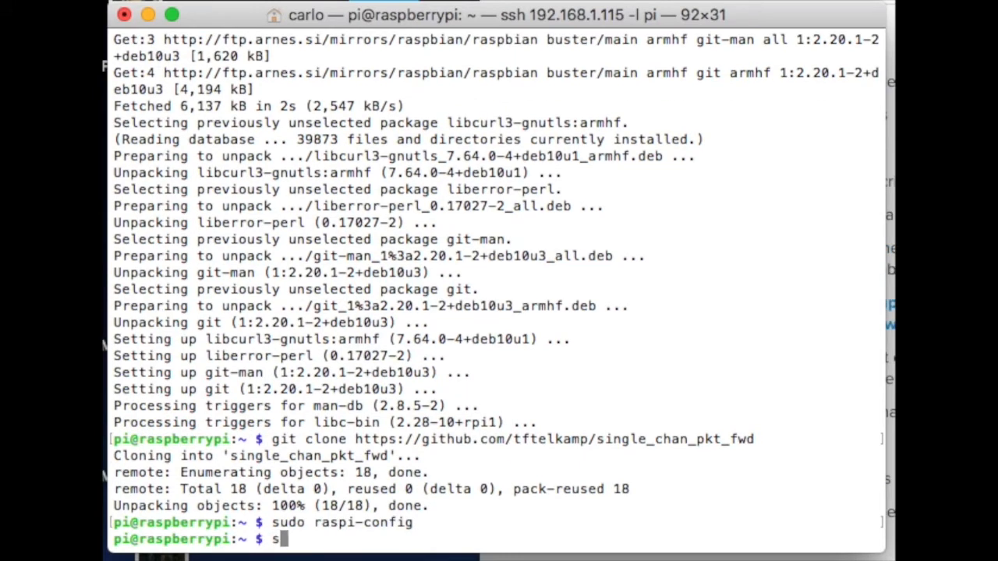
type("udo shutdown -r")
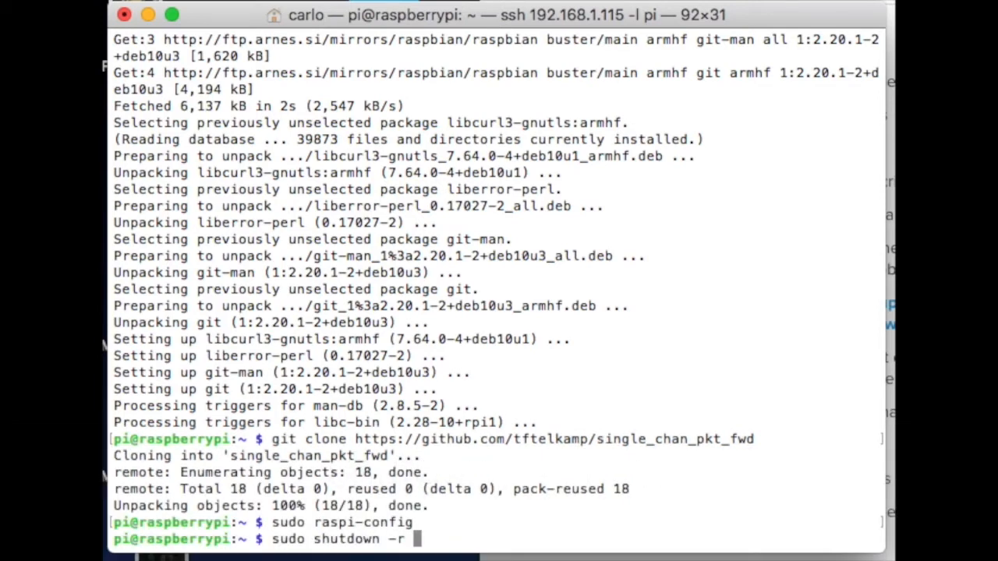
type("now")
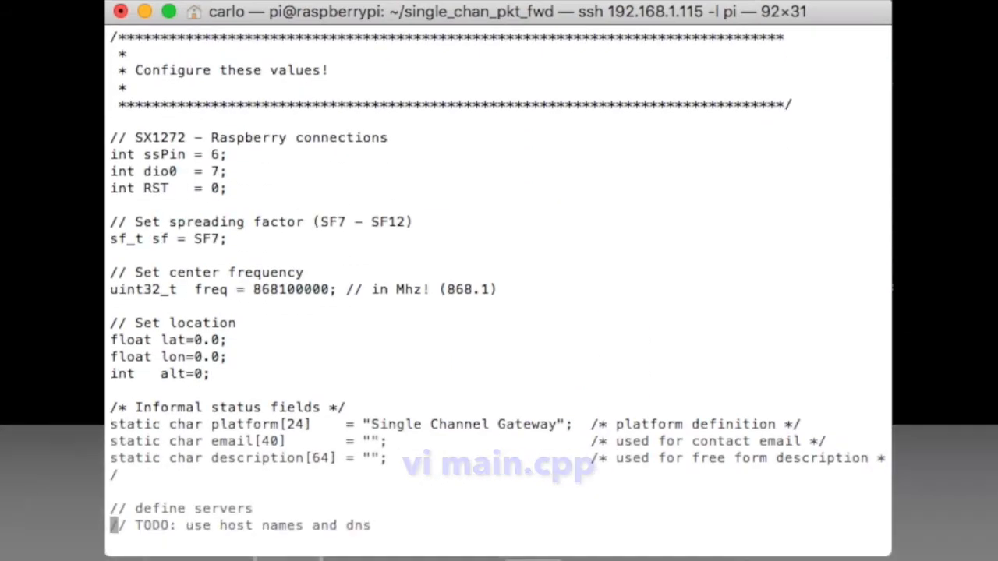
Set SERVER1 to 52.169.76.203 in main.cpp, build the forwarder and run single_chan_pkt_fwd
scroll("down", 3)
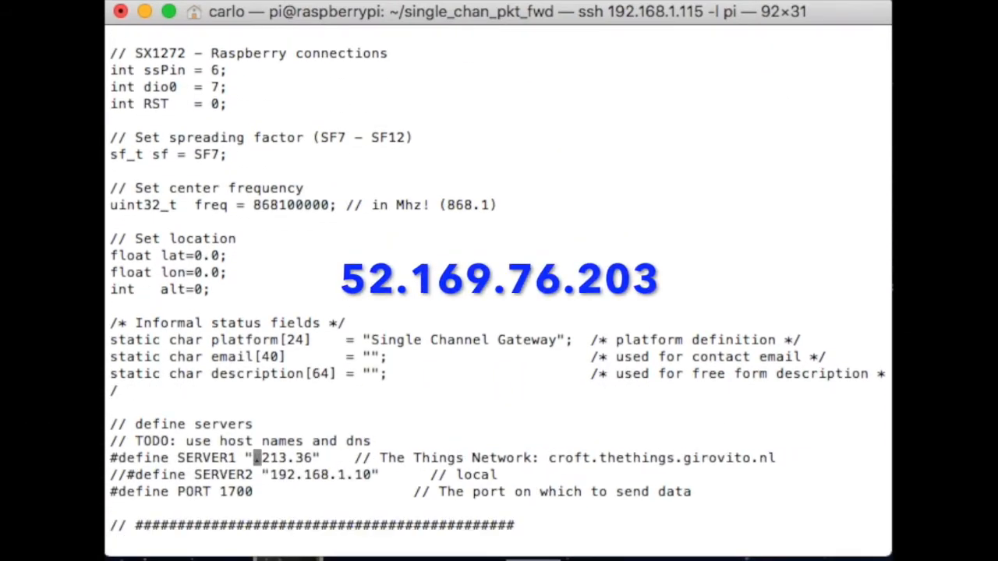
type("52.16")
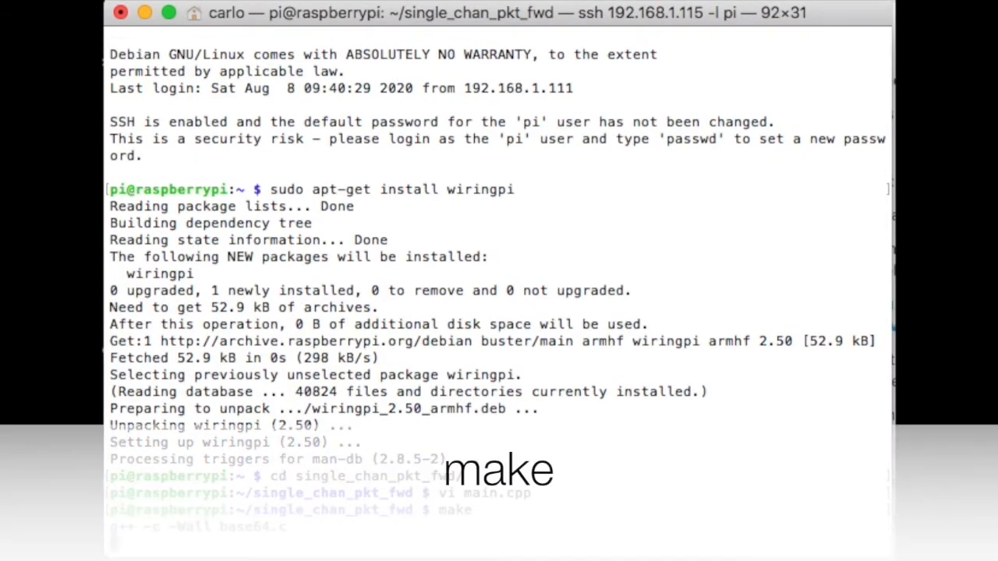
scroll("down", 3)
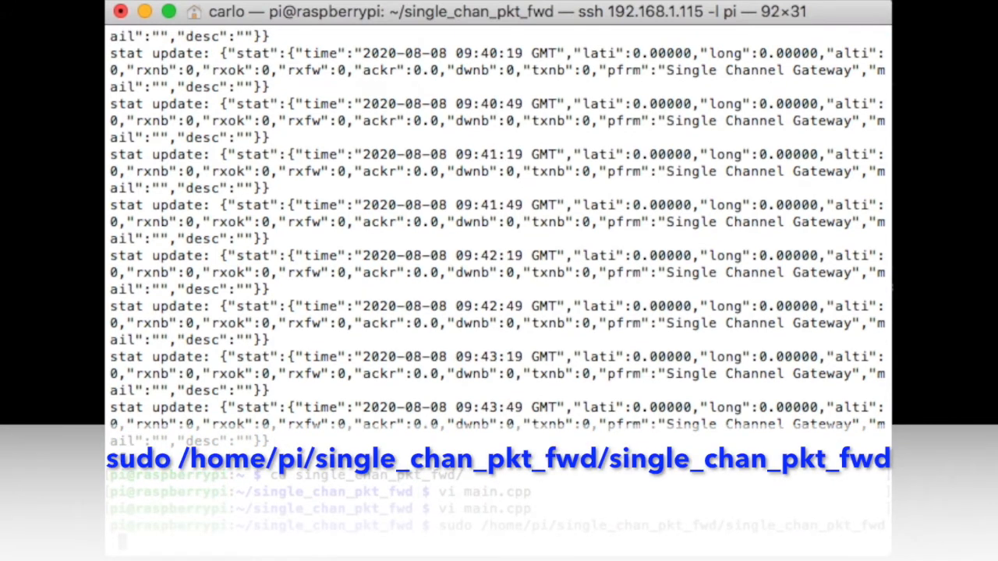
key("ctrl+c")
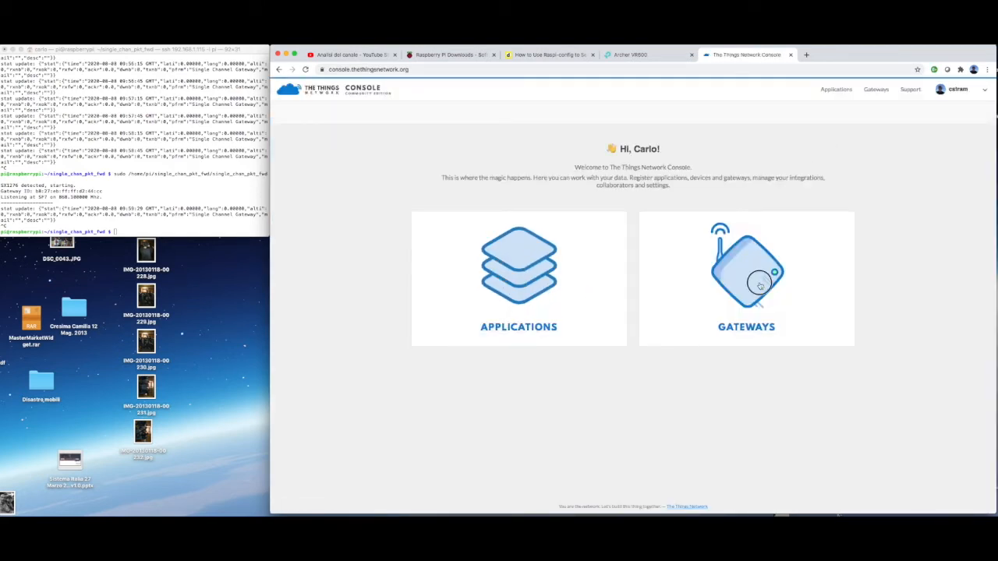
Begin registering a new gateway from the Gateways list, marked as legacy packet forwarder
left_click(746, 279)
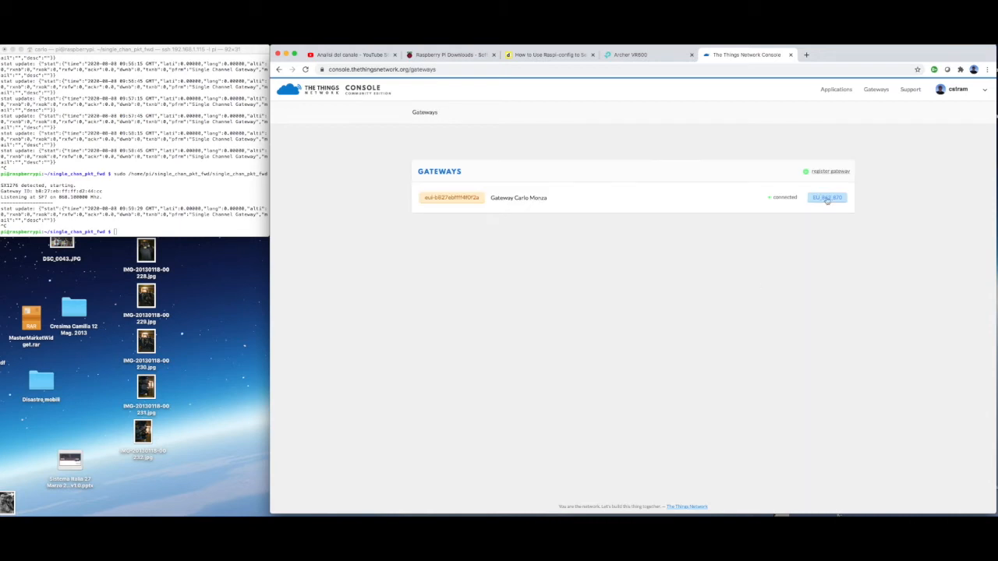
left_click(830, 170)
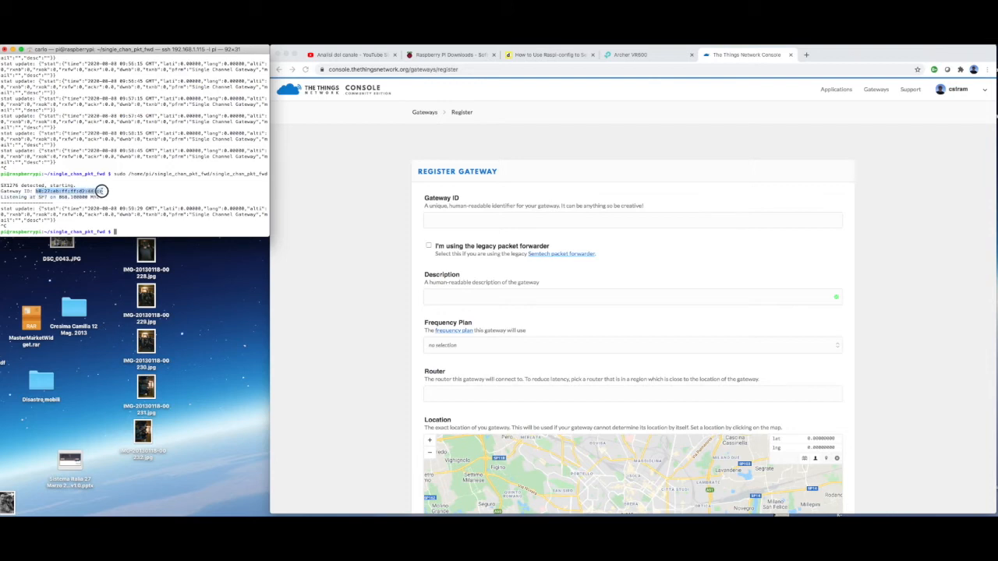
mouse_move(413, 248)
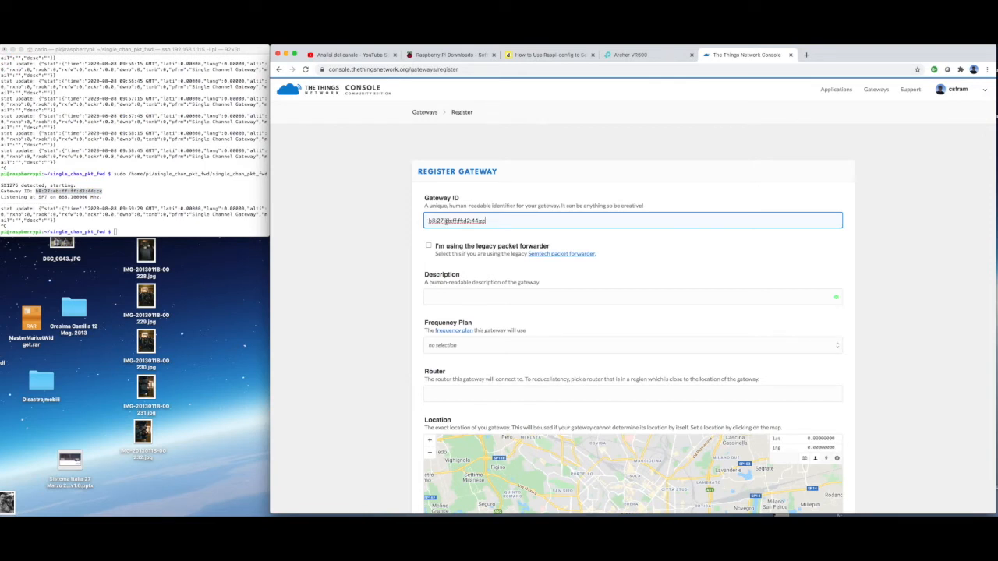
left_click(427, 246)
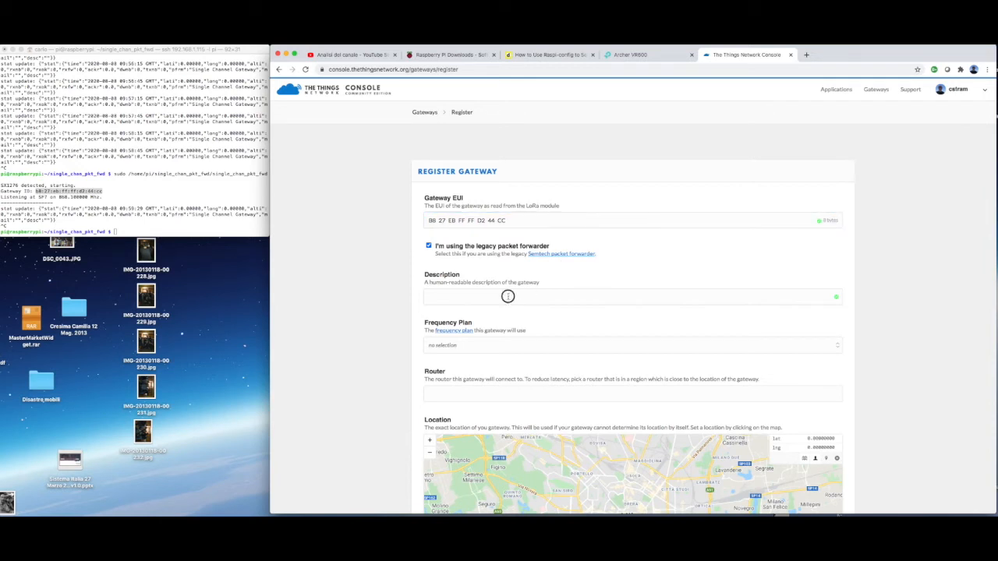
Describe it as Gateway Milan and choose the Europe 868MHz frequency plan
type("Gateway Milan")
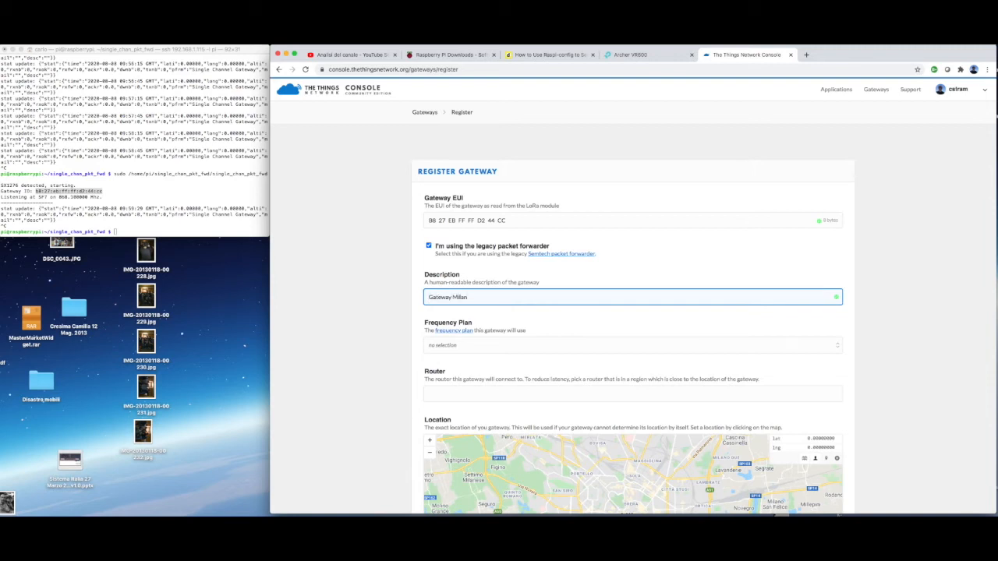
left_click(632, 345)
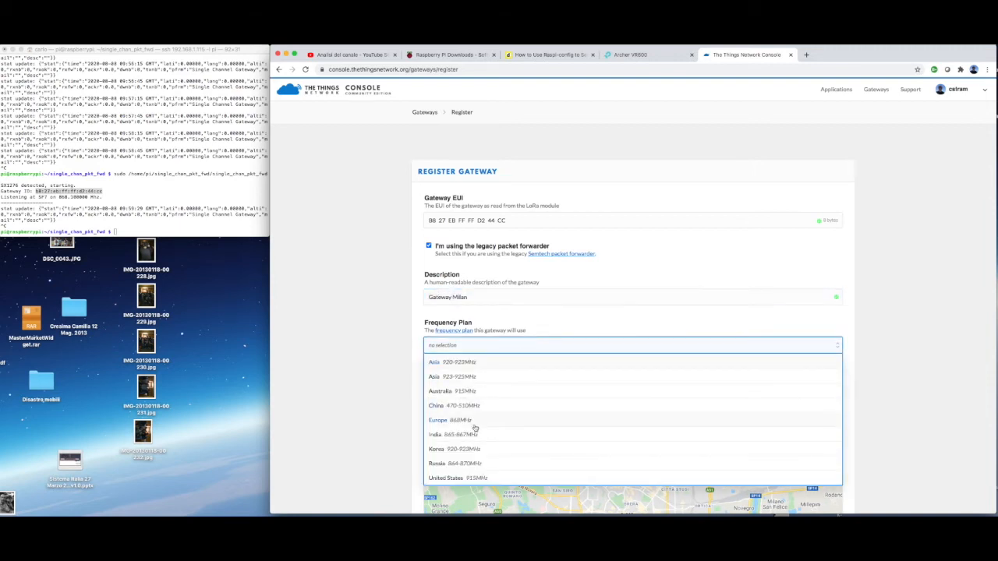
left_click(449, 421)
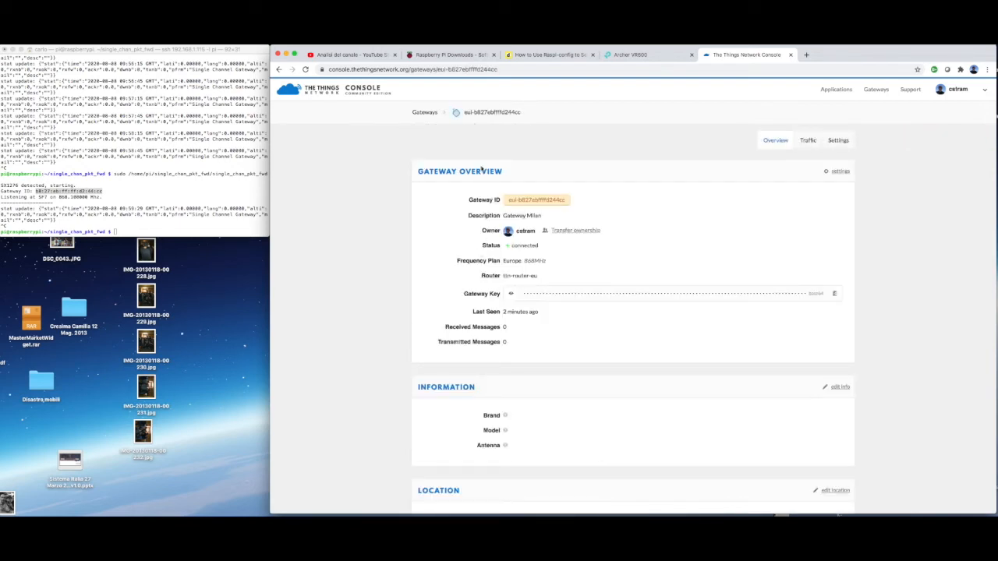
left_click(425, 113)
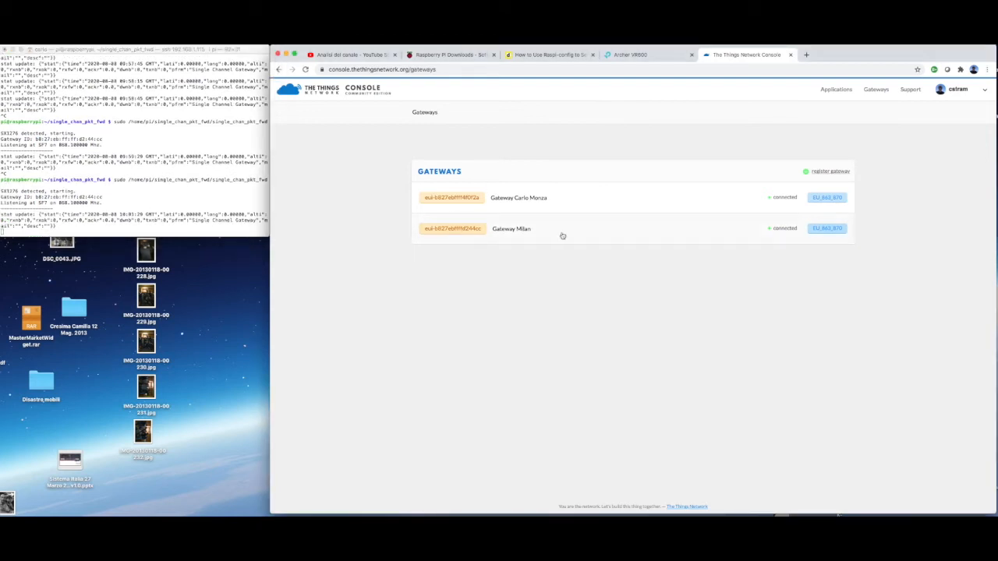
left_click(511, 227)
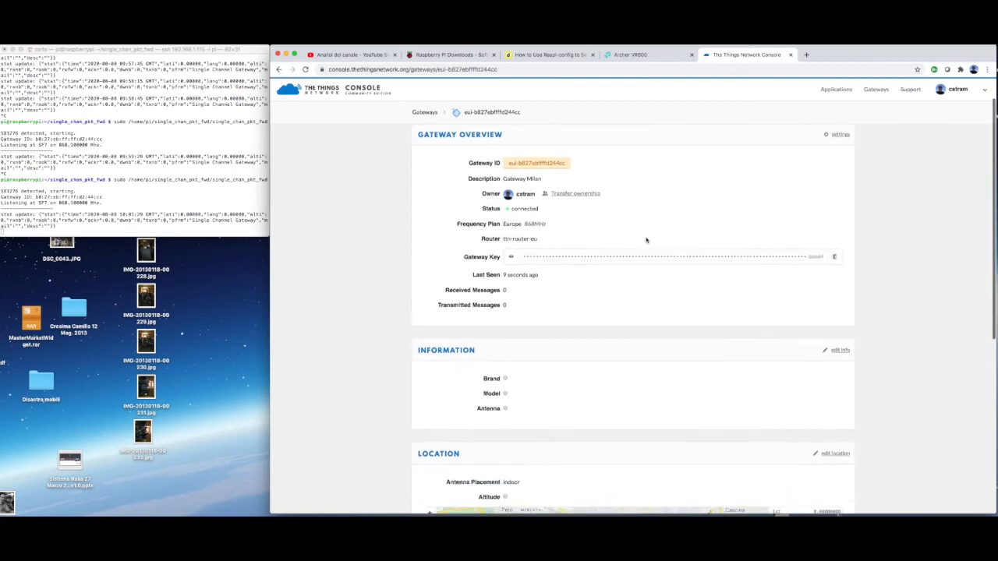
scroll("down", 3)
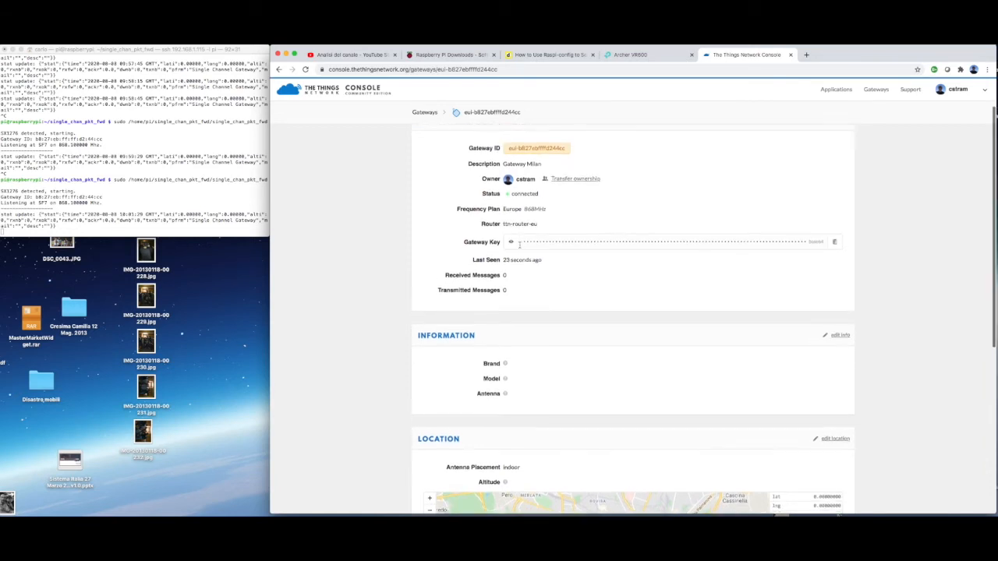
scroll("up", 3)
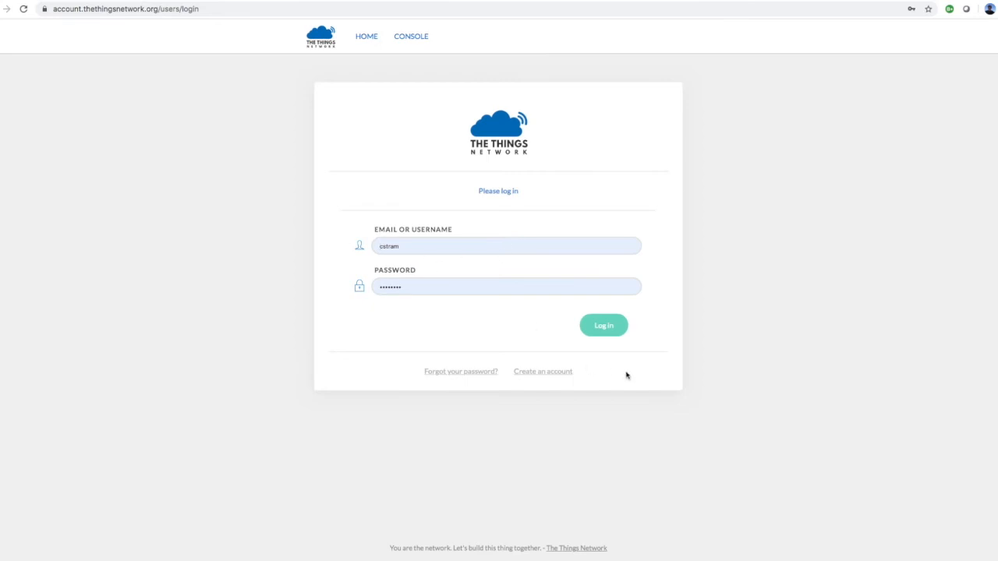
Sign in to the console and start adding a new application from the Applications list
left_click(604, 326)
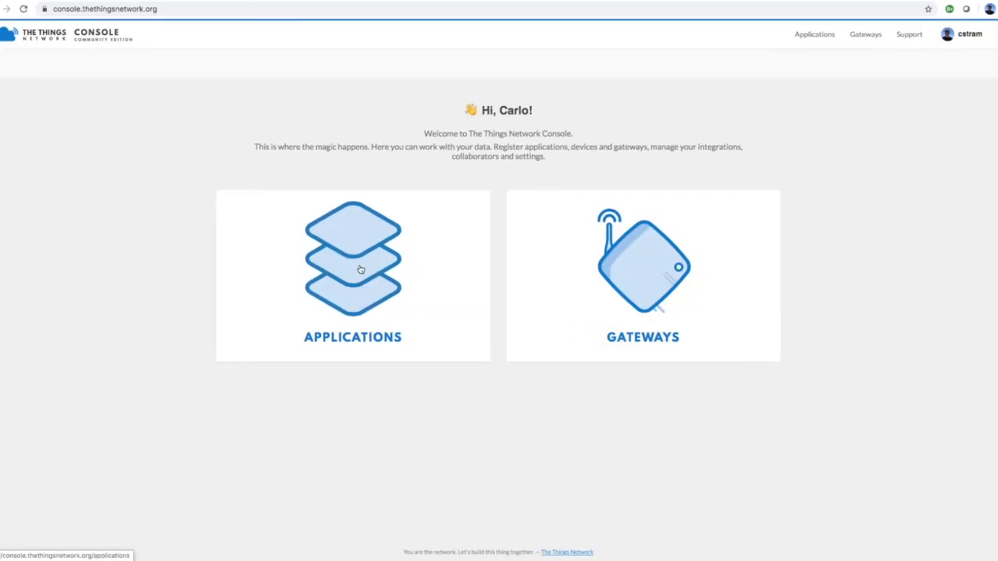
left_click(353, 268)
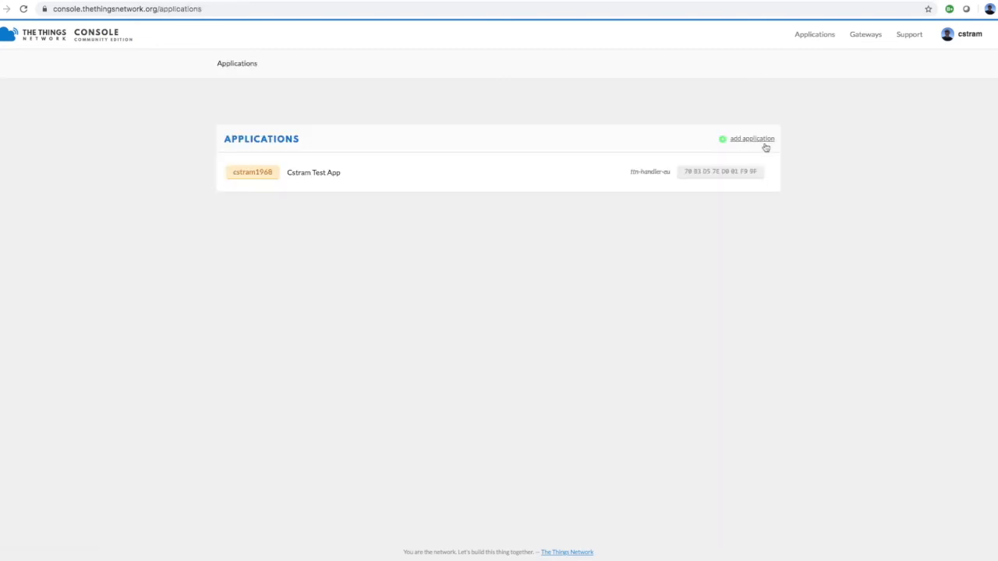
left_click(752, 139)
type("applicazione1")
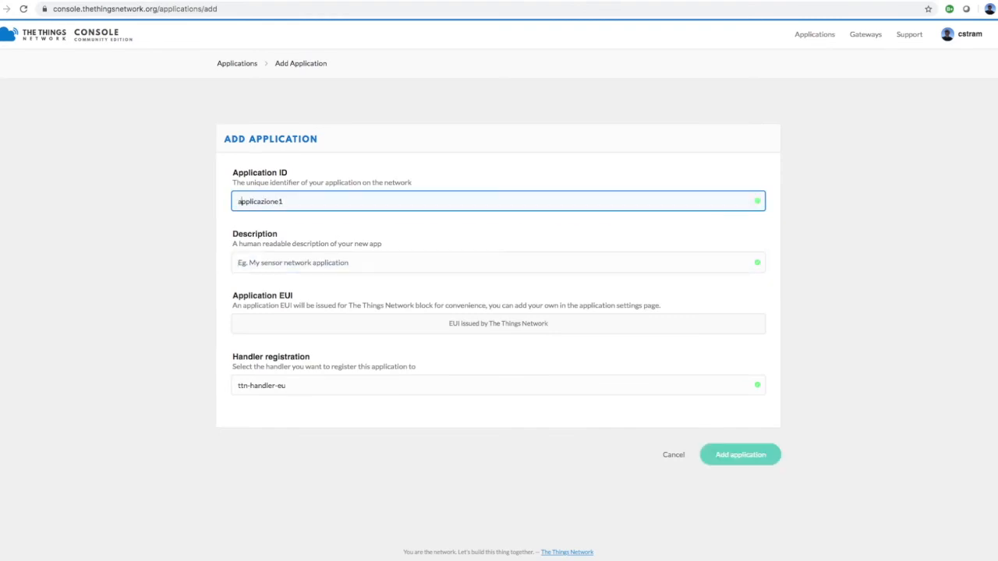
Create applicazione1 with description Sensore Lora on the ttn-handler-eu handler
type("Sensore Lora")
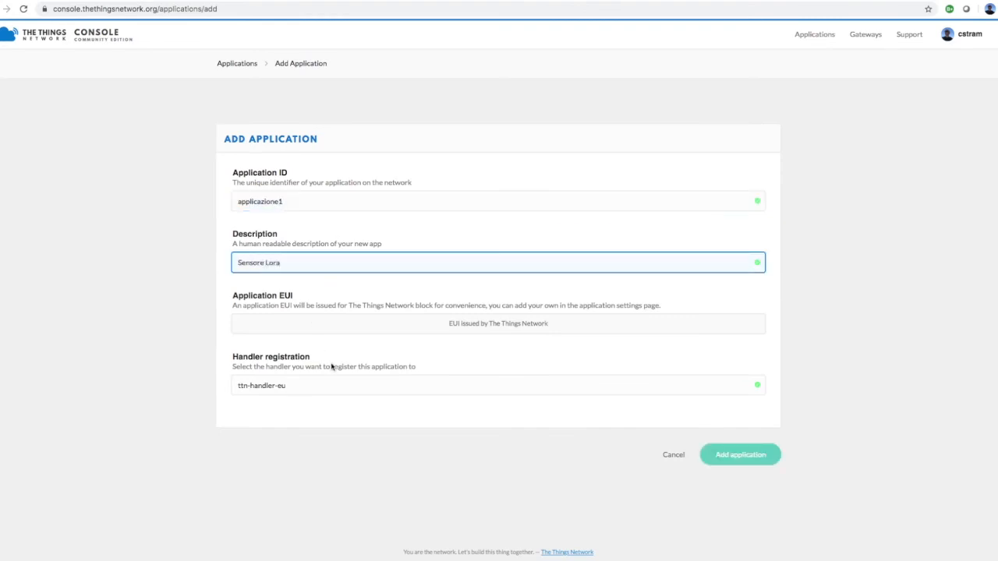
left_click(739, 455)
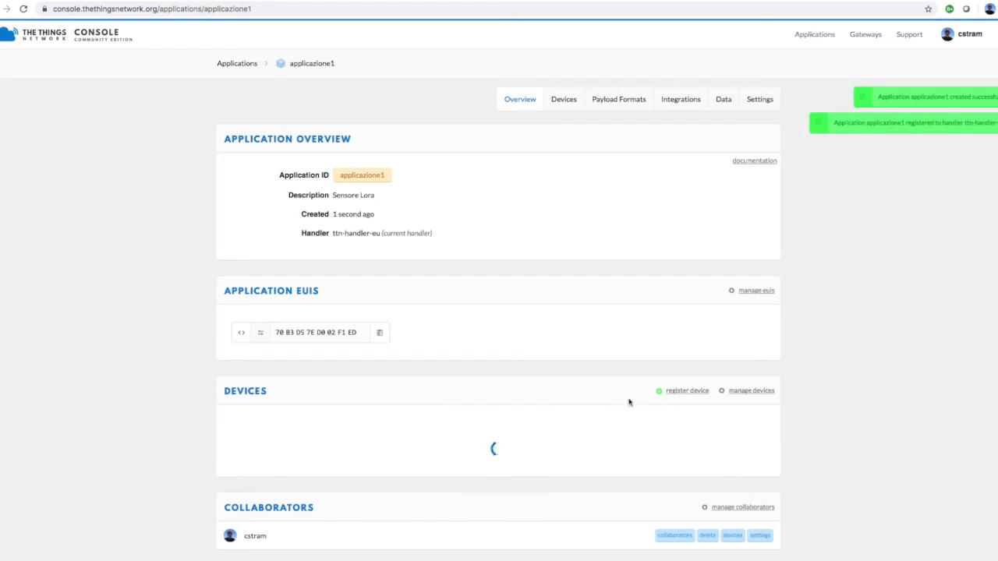
scroll("down", 3)
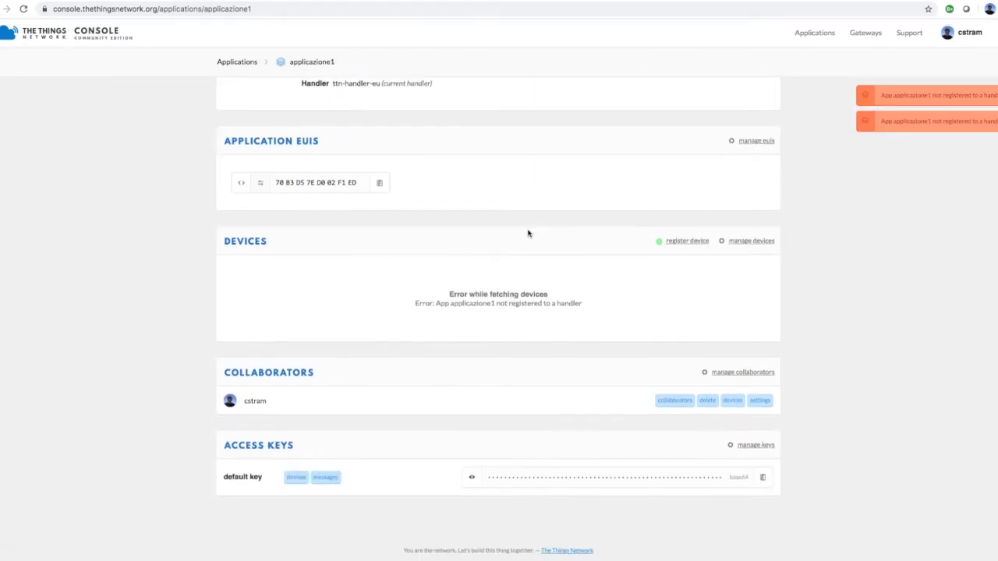
Register device test1 with a console-generated Device EUI
left_click(686, 241)
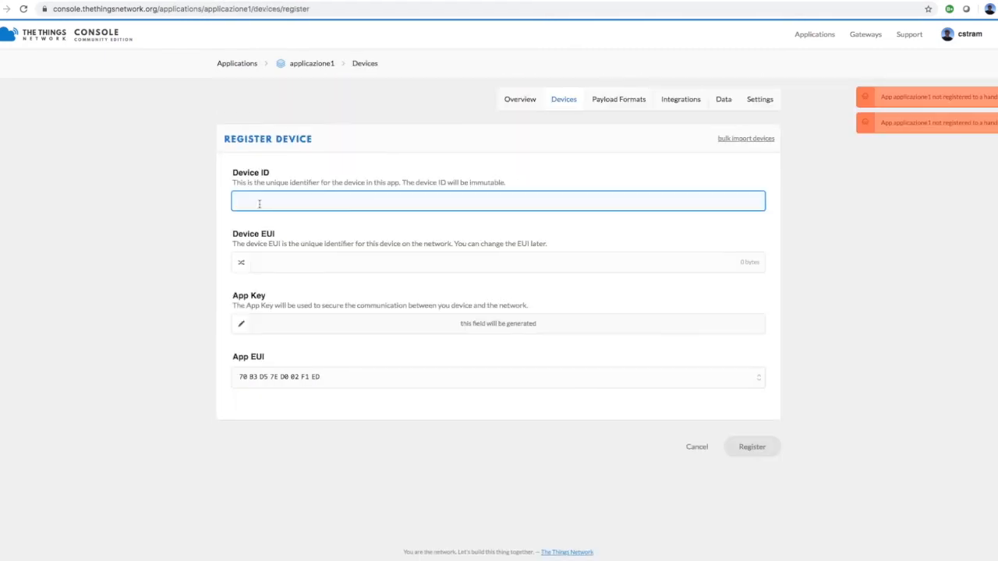
type("Test1")
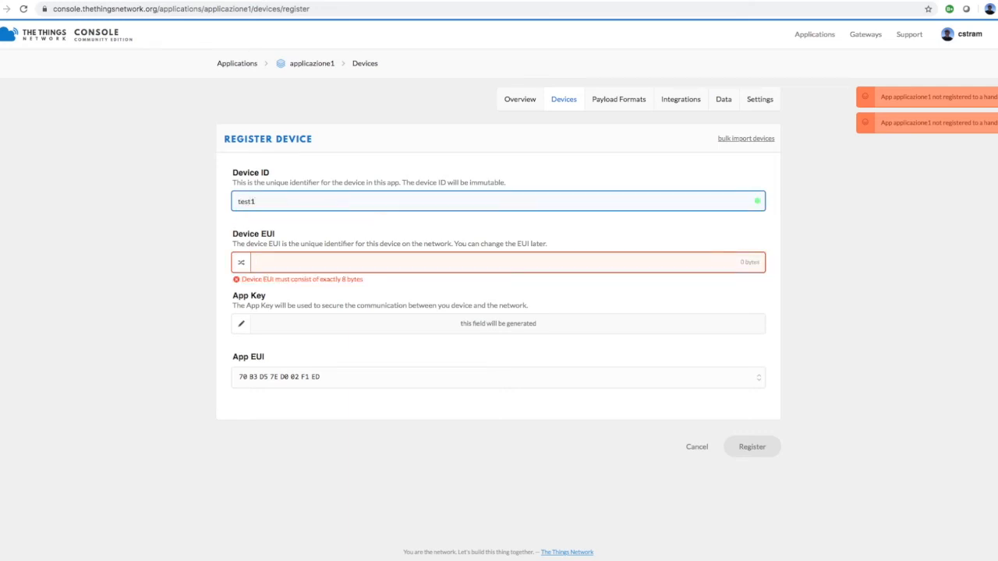
left_click(241, 262)
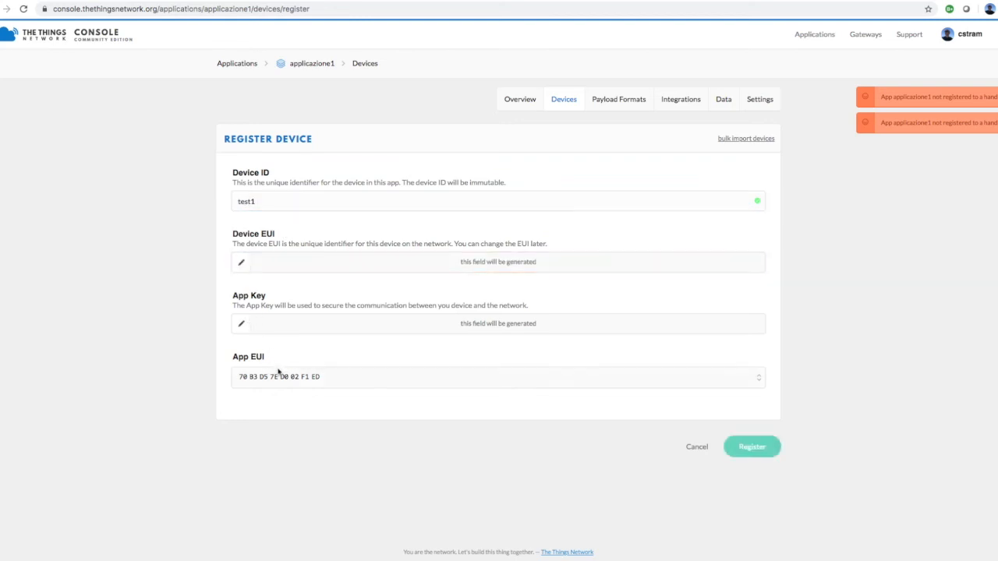
left_click(751, 446)
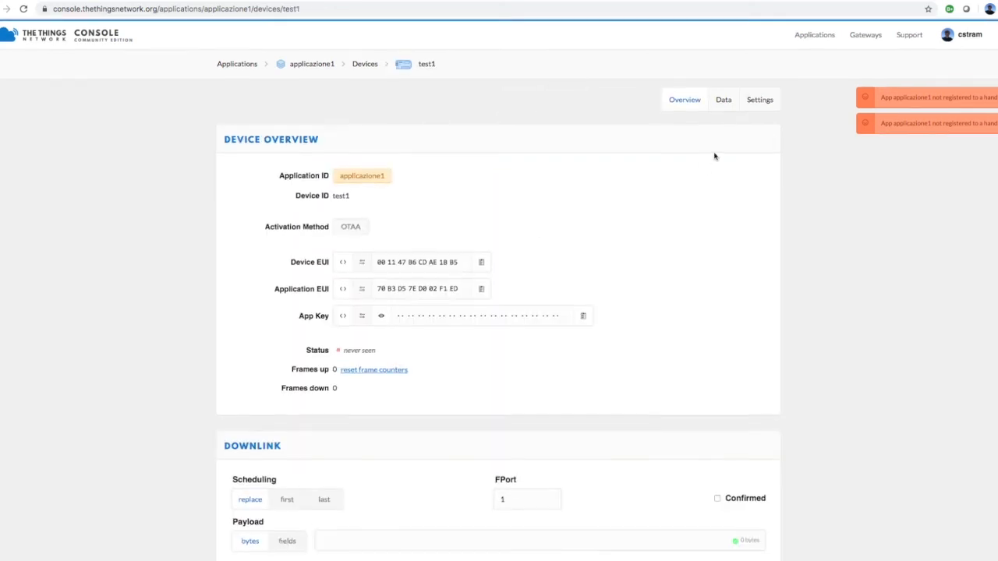
In the device settings, change test1's activation method to ABP and save
left_click(758, 100)
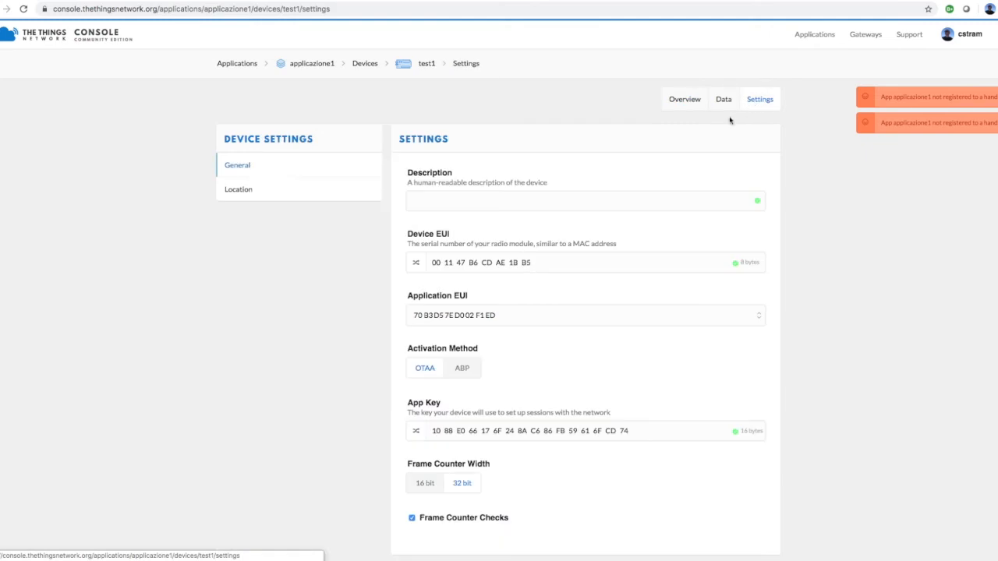
scroll("down", 3)
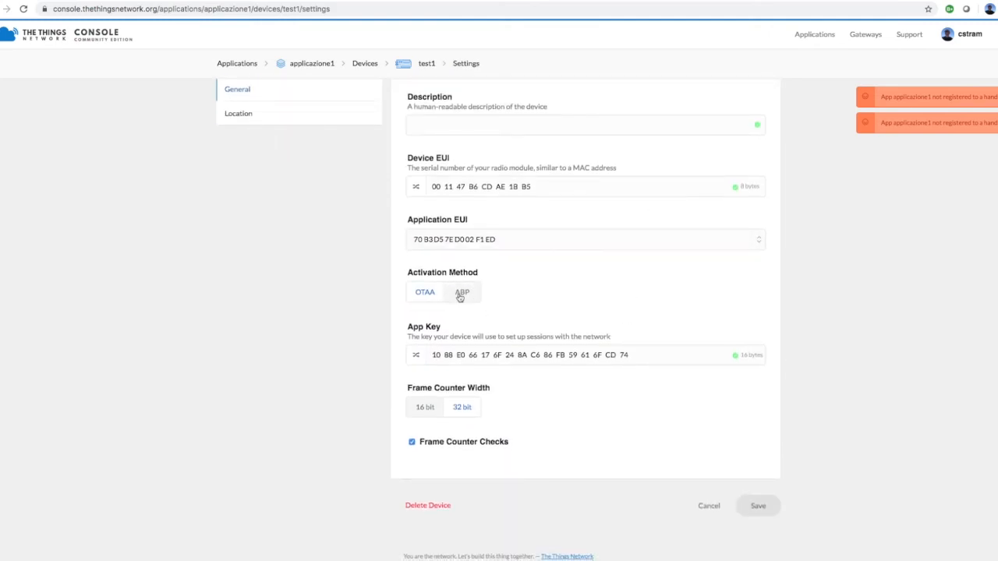
left_click(461, 291)
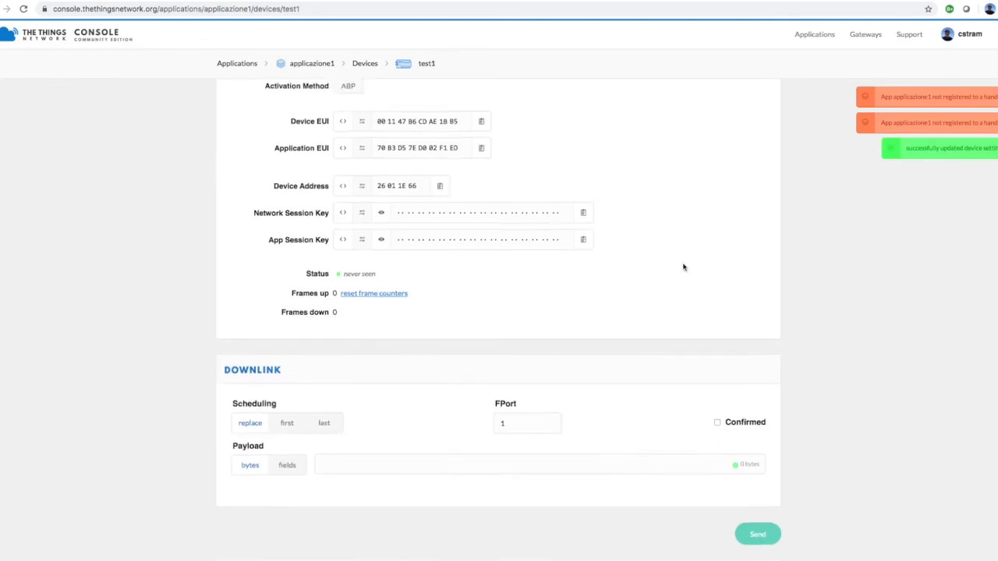
scroll("up", 3)
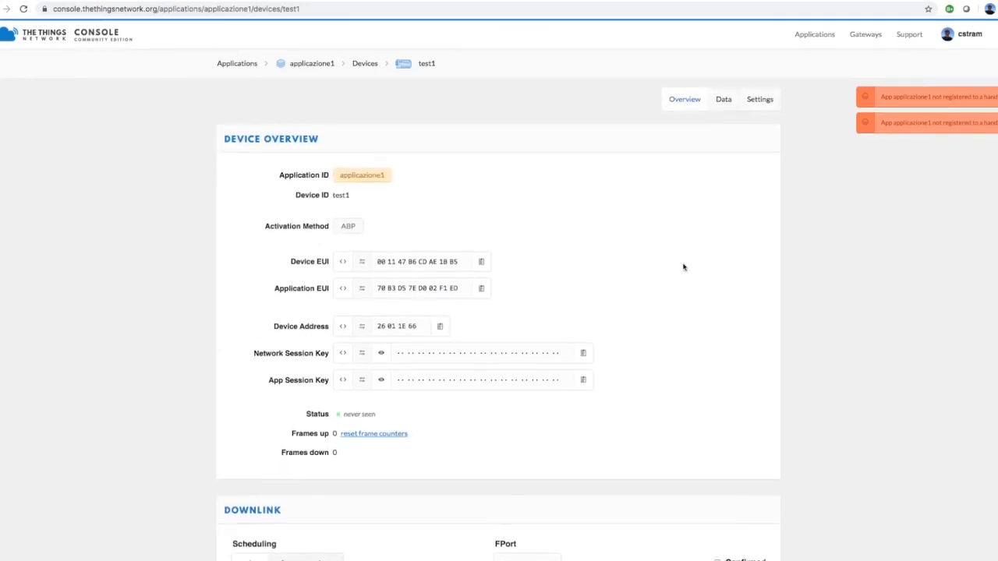
mouse_move(457, 324)
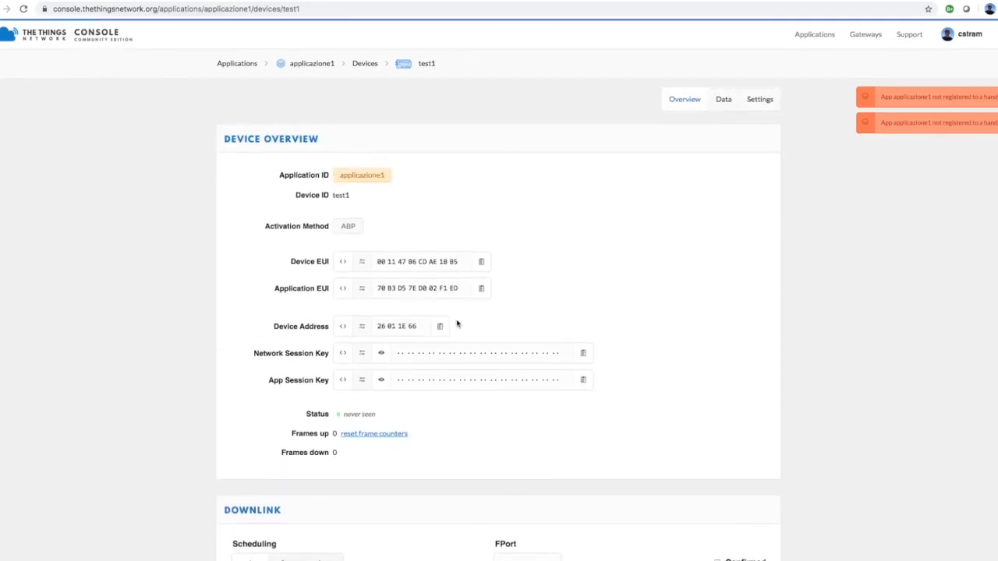
Reveal and copy test1's network session key
left_click(381, 352)
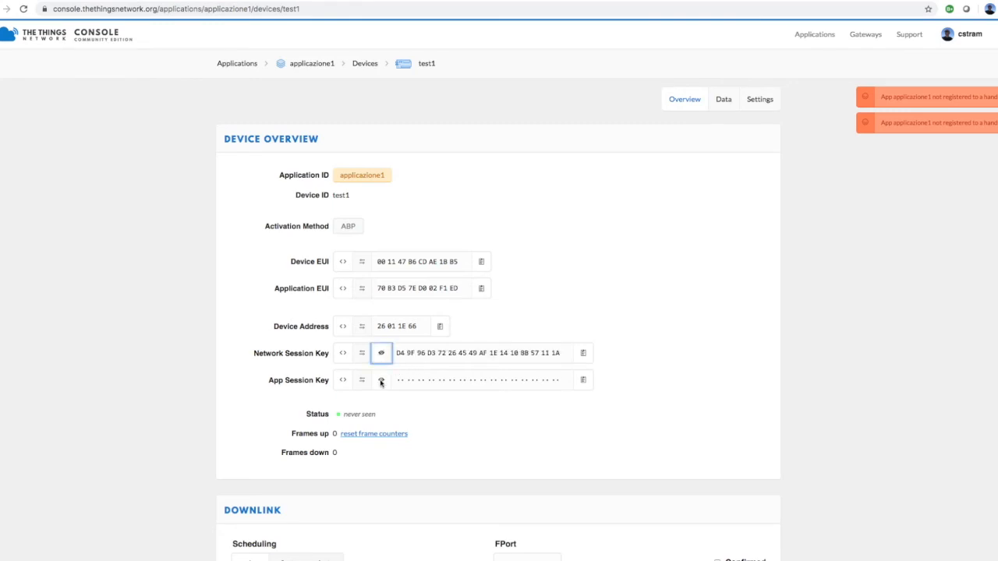
left_click(381, 381)
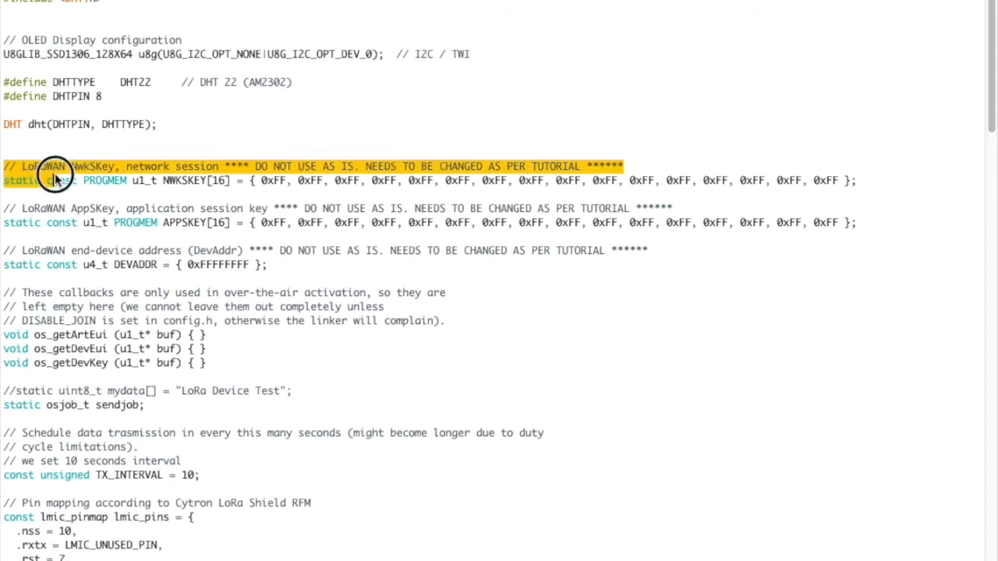
left_click_drag(54, 178, 283, 265)
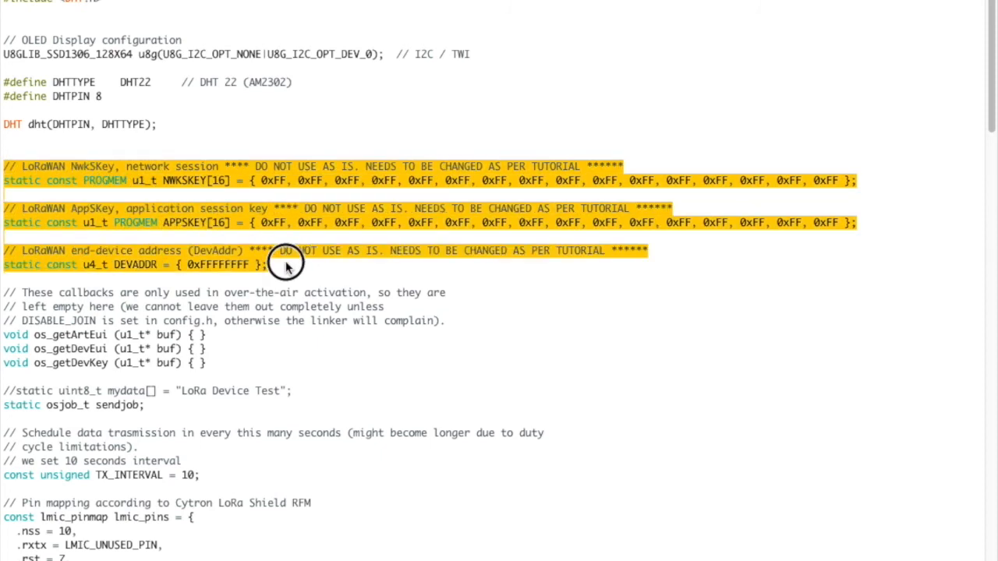
mouse_move(399, 371)
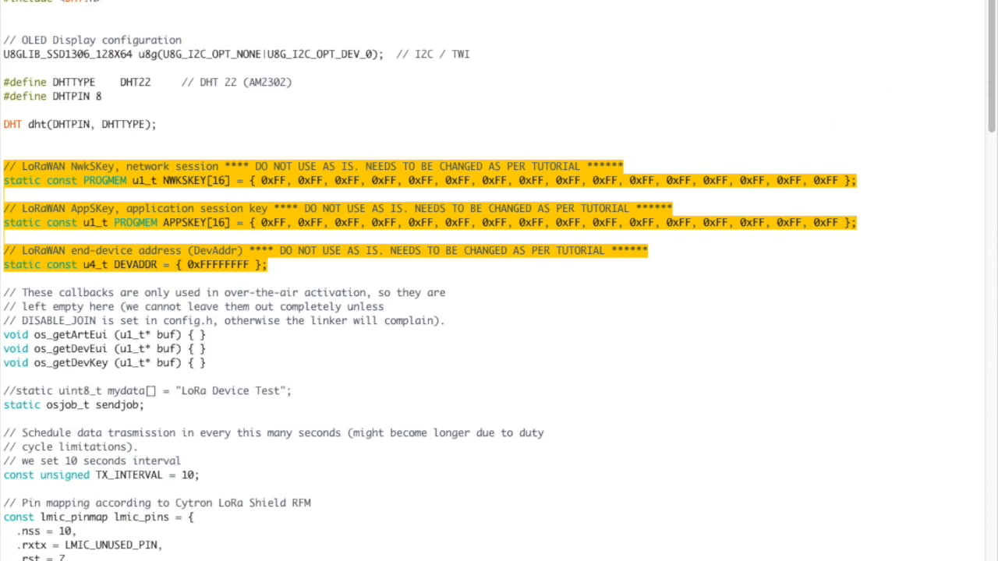
left_click(343, 12)
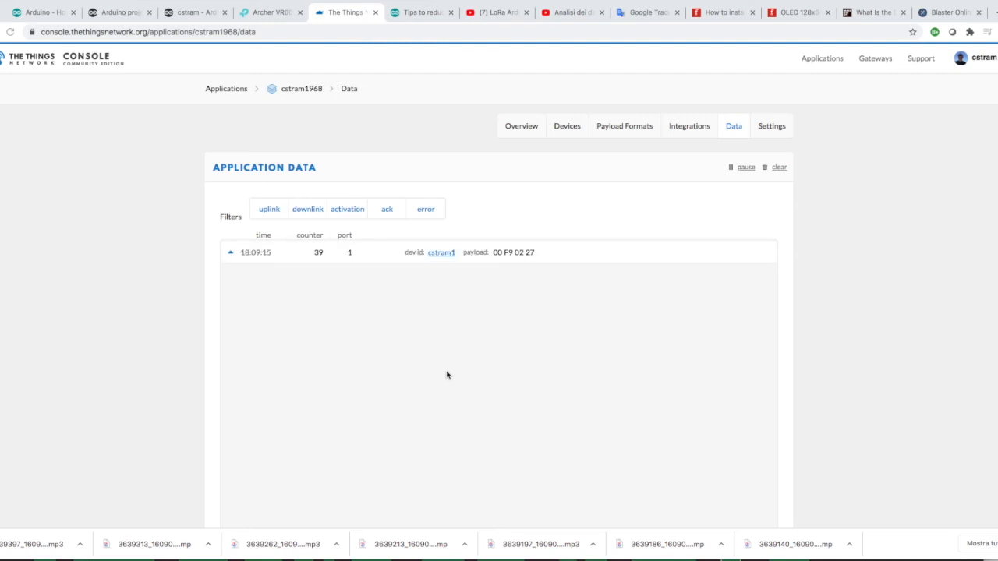
mouse_move(620, 132)
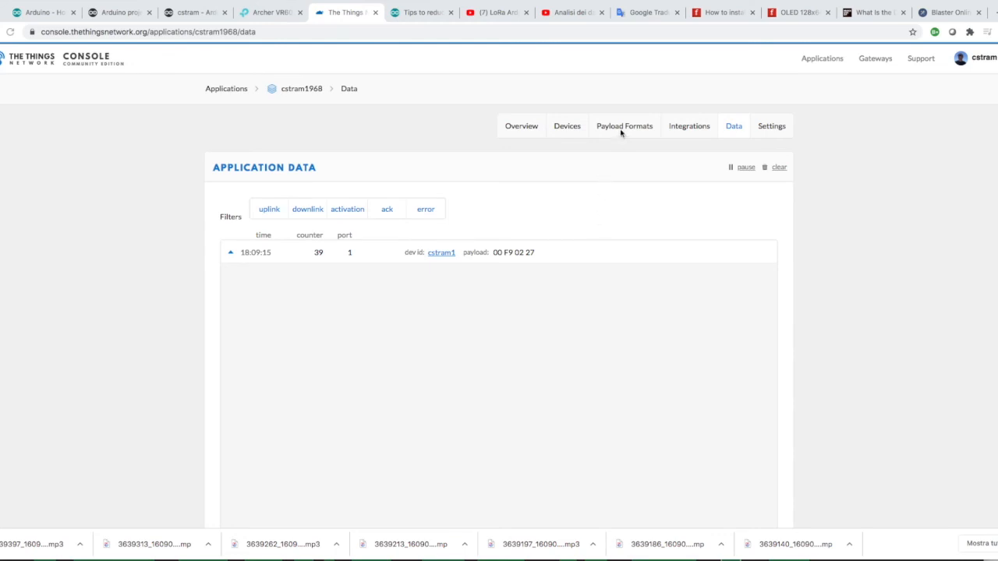
mouse_move(624, 125)
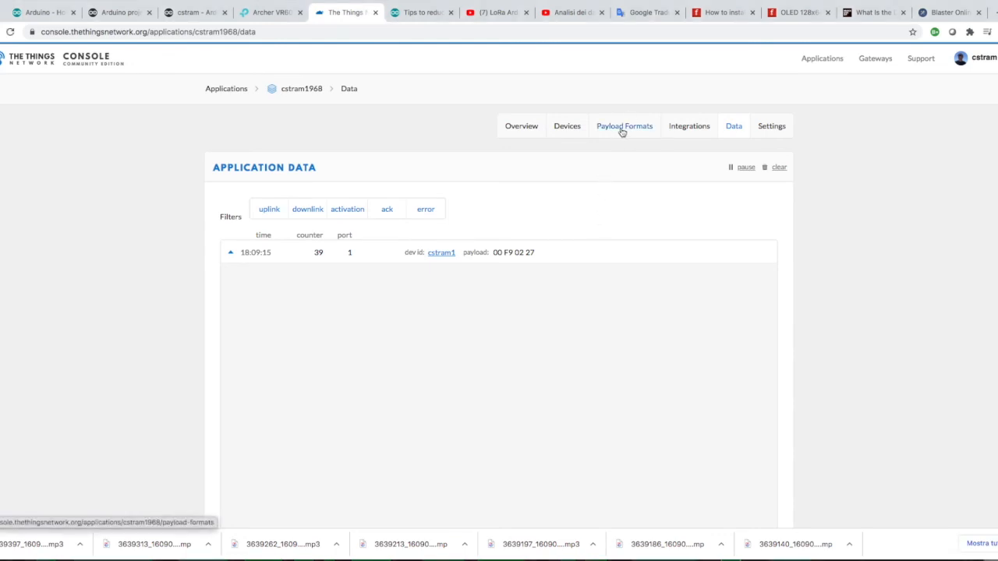
Save the custom decoder under Payload Formats and return to the Data feed with decoded values
left_click(623, 125)
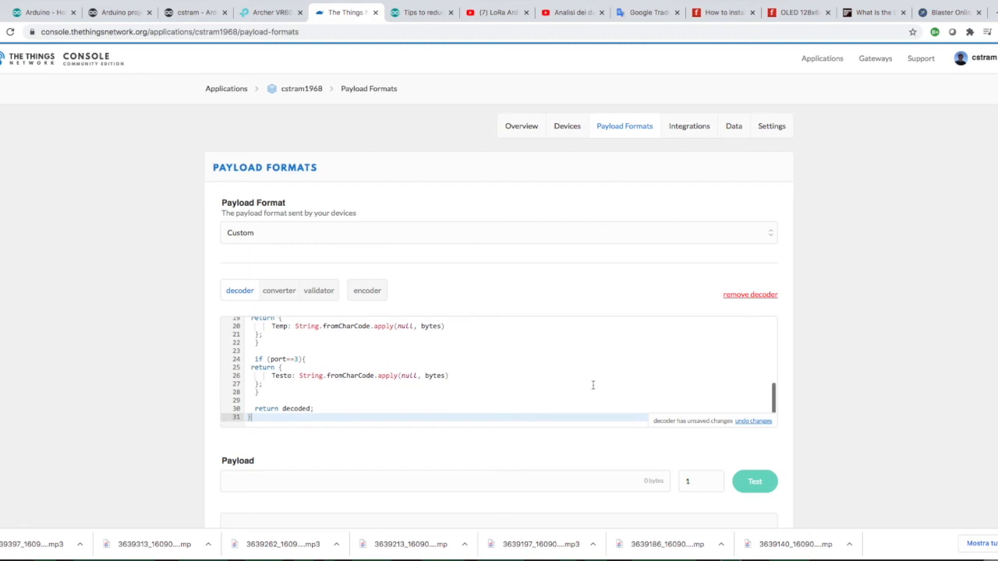
scroll("down", 3)
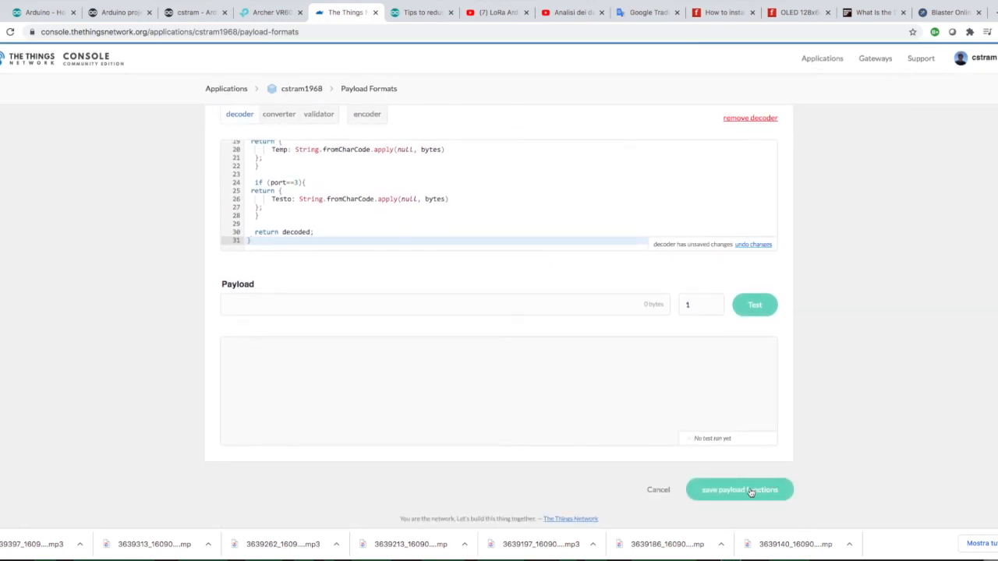
left_click(740, 490)
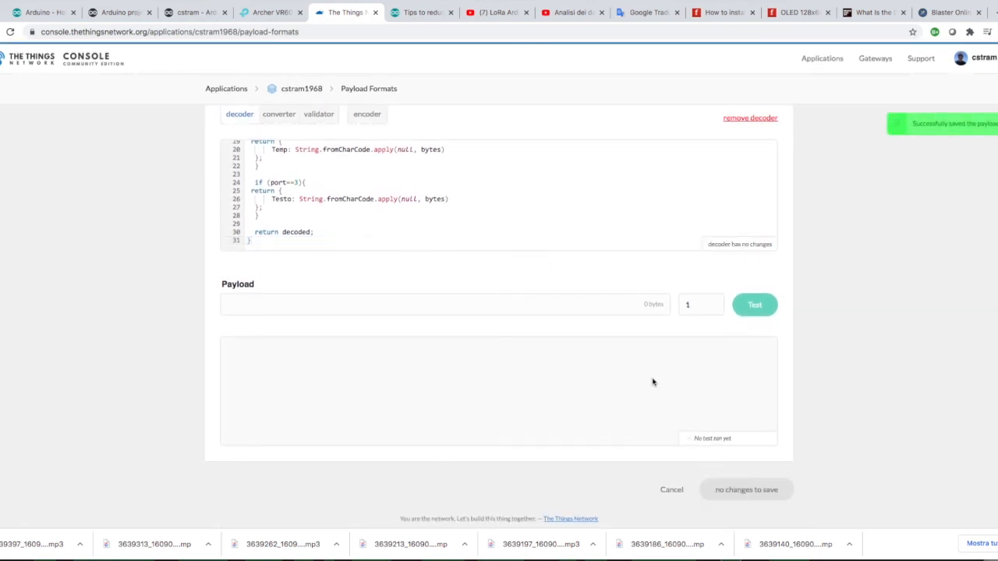
scroll("up", 3)
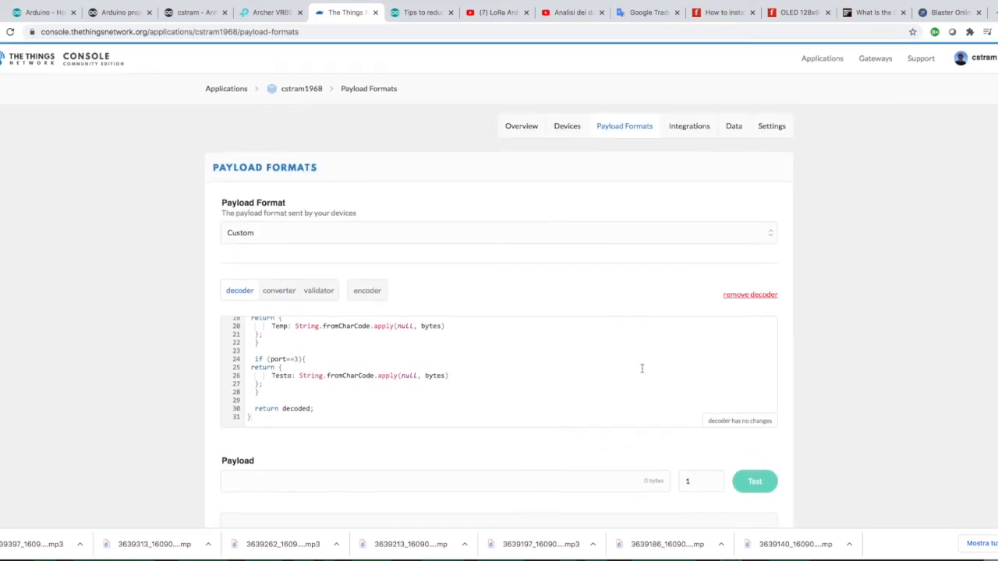
left_click(733, 125)
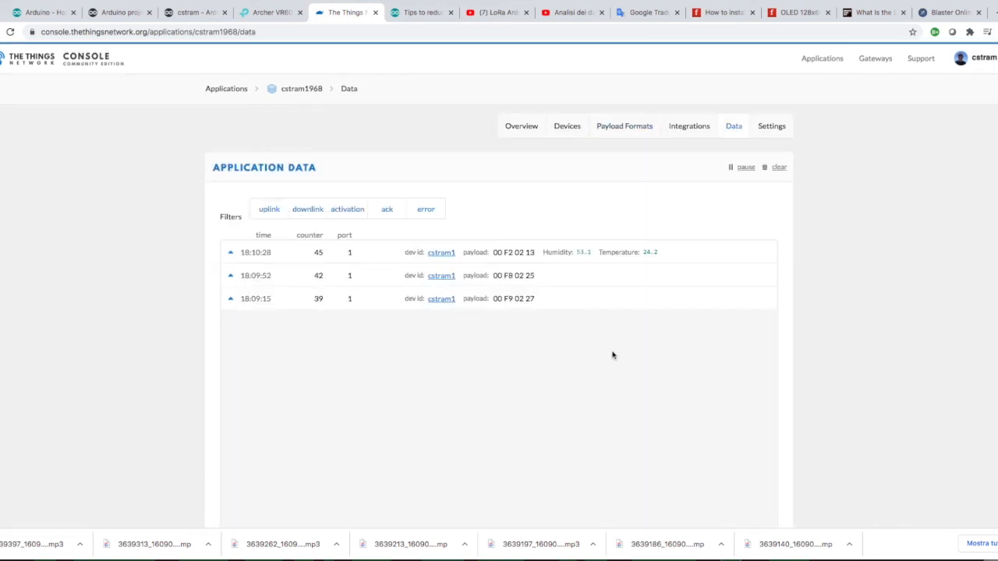
mouse_move(631, 333)
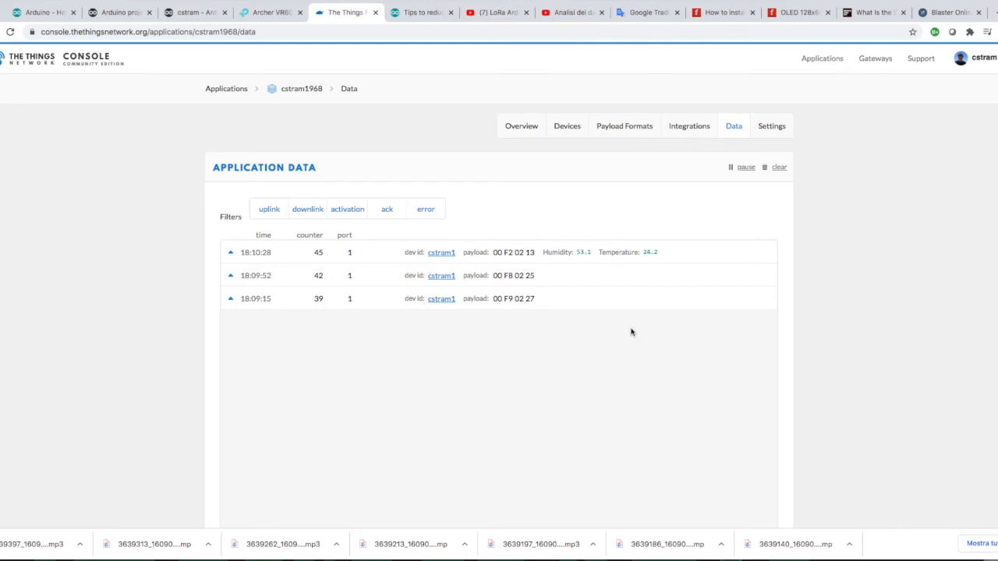
mouse_move(553, 214)
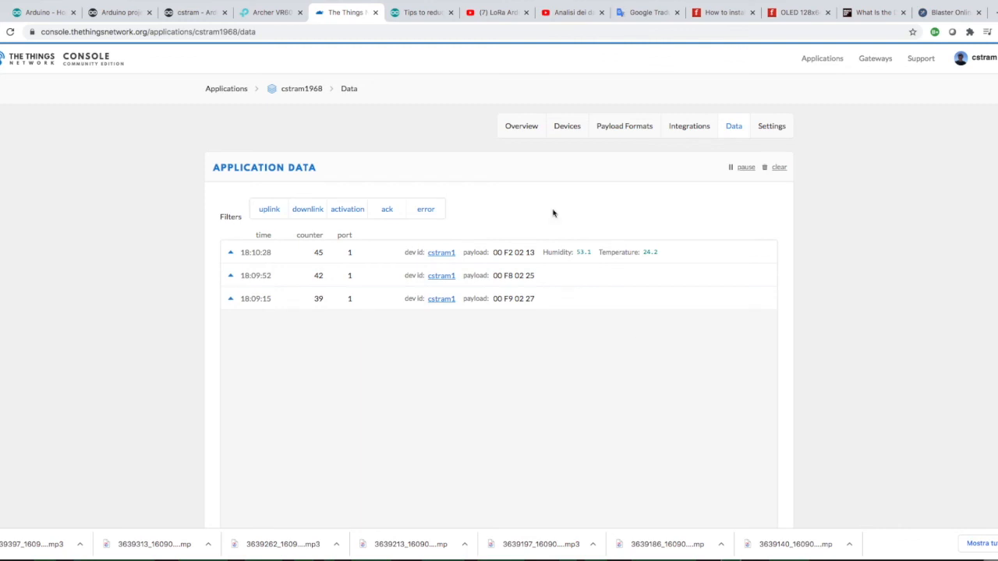
From the application overview, open device cstram1 and view its decoded humidity/temperature data
left_click(521, 125)
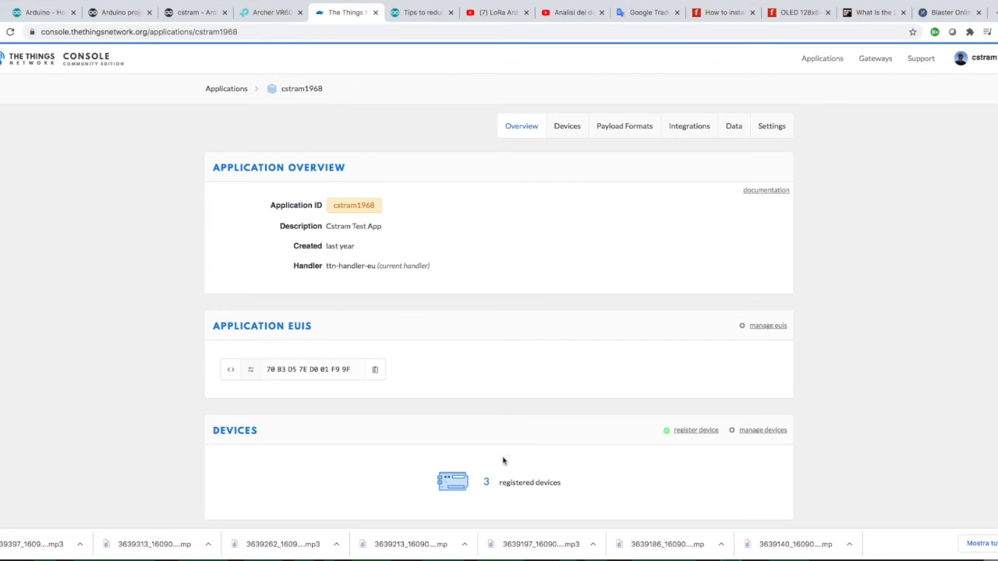
left_click(452, 482)
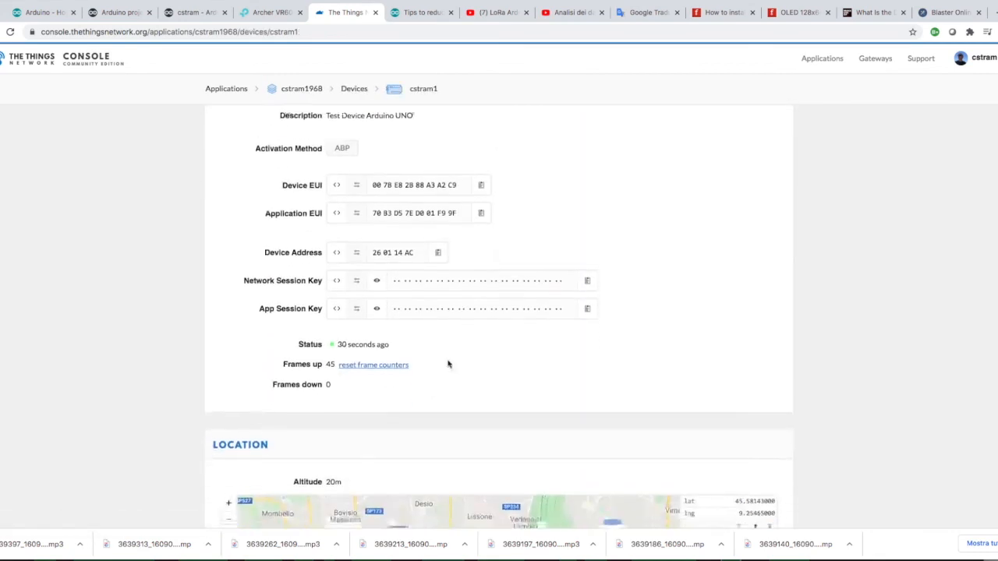
scroll("up", 3)
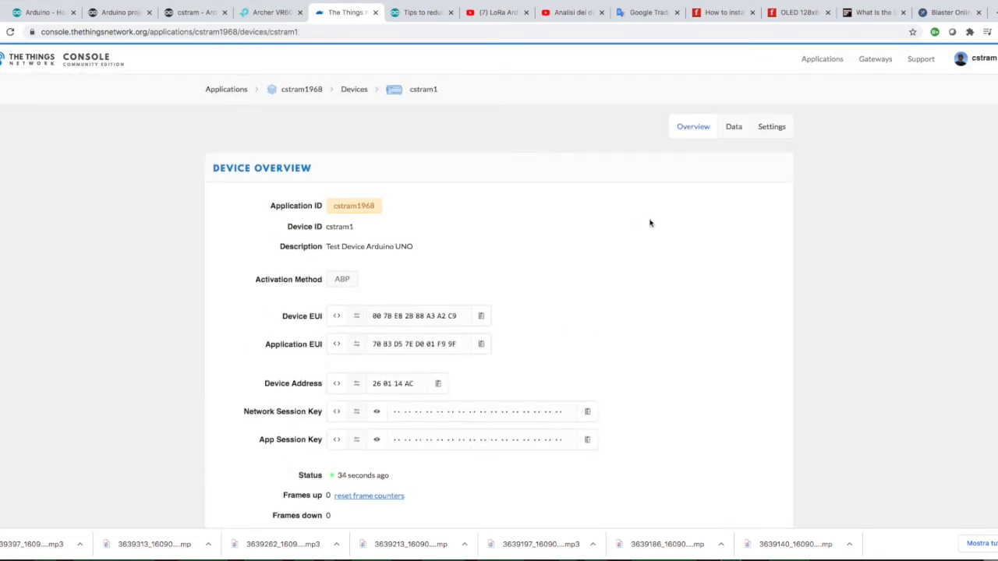
left_click(733, 125)
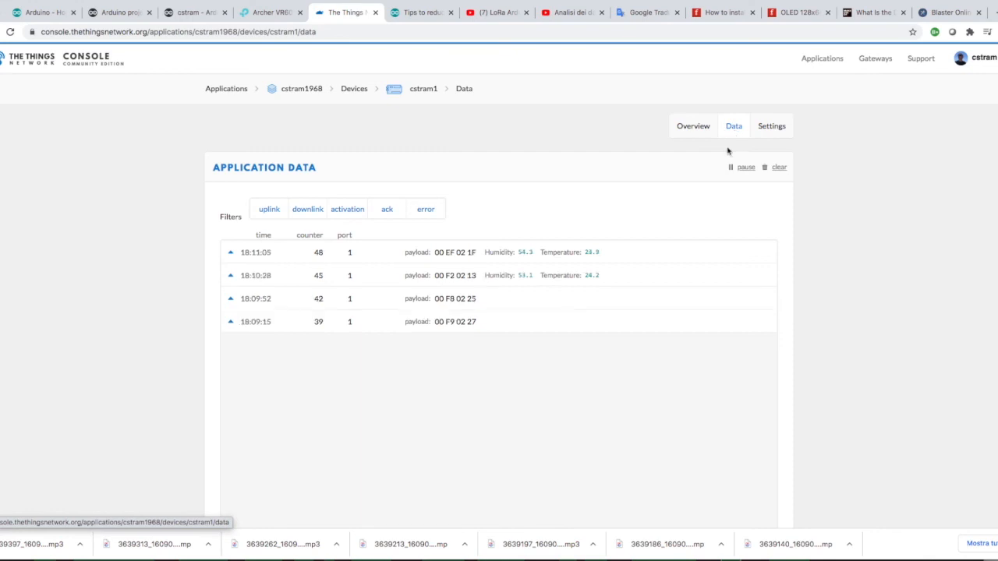
mouse_move(486, 379)
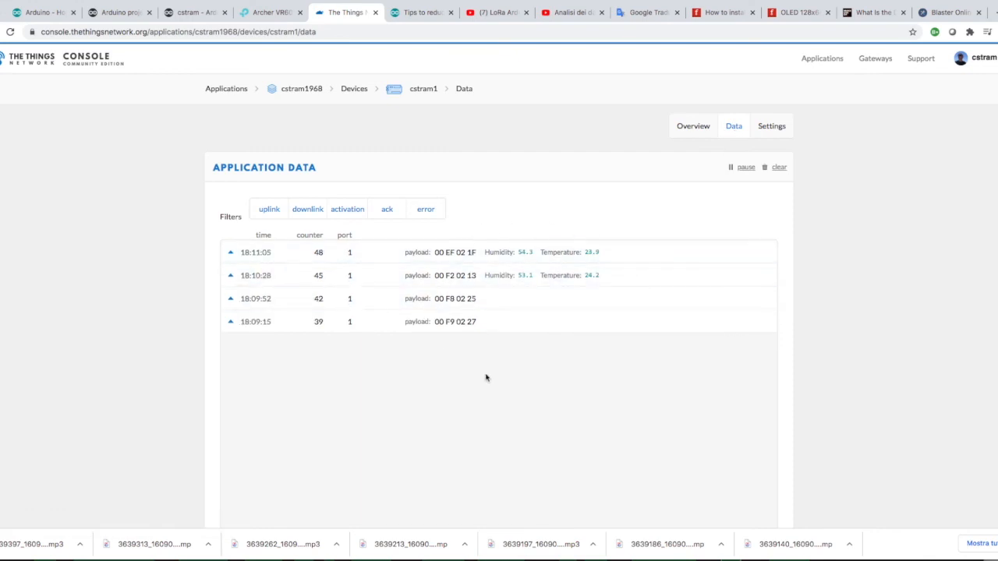